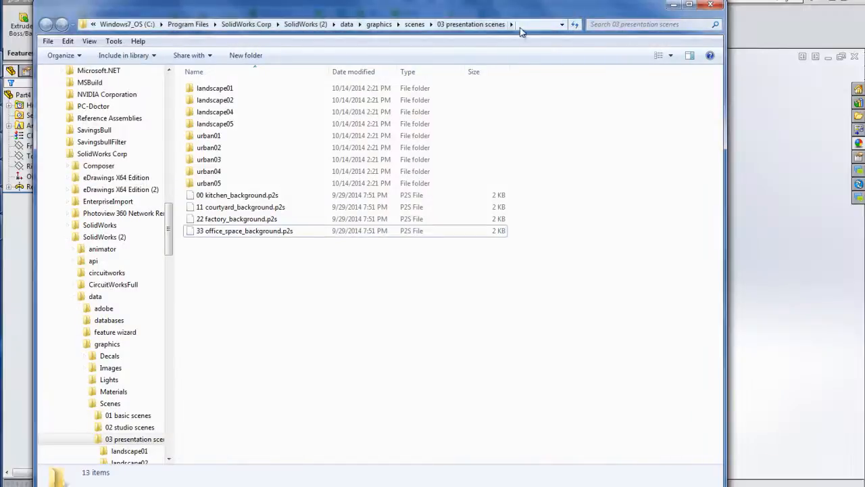
mouse_move(551, 125)
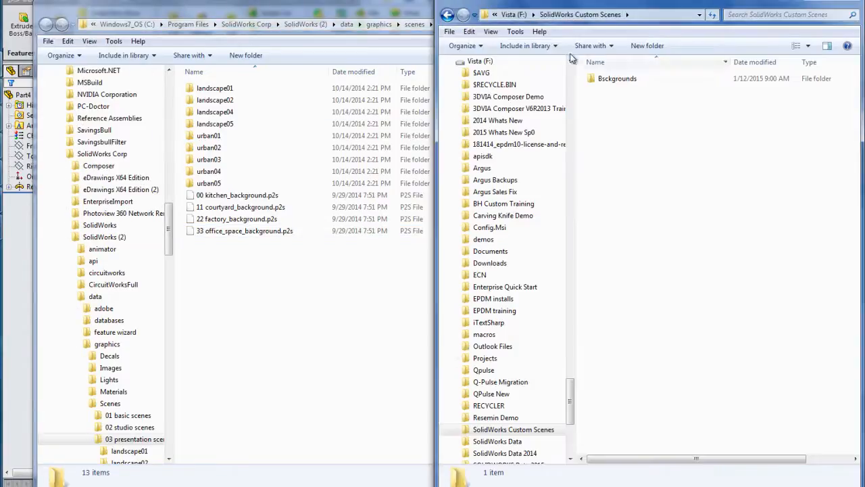
mouse_move(628, 106)
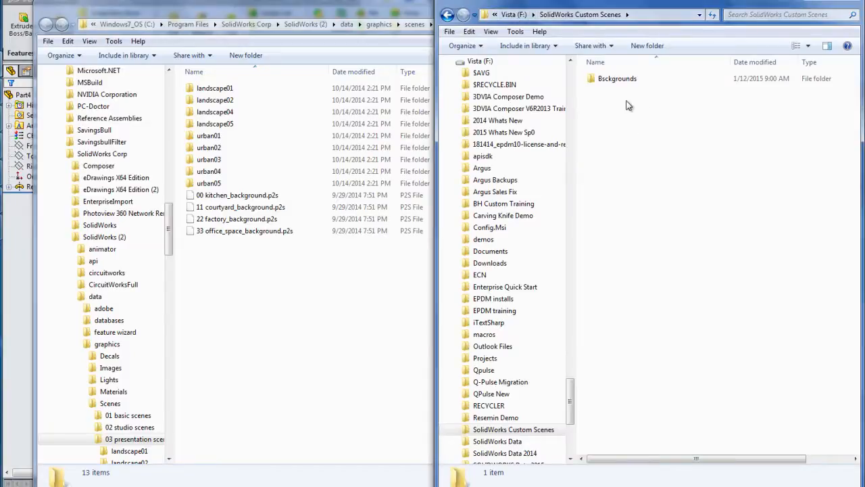
mouse_move(699, 230)
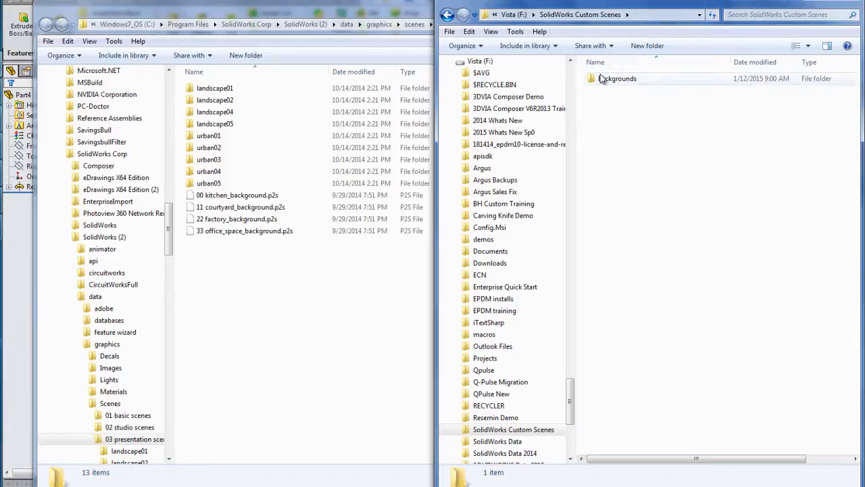
mouse_move(615, 79)
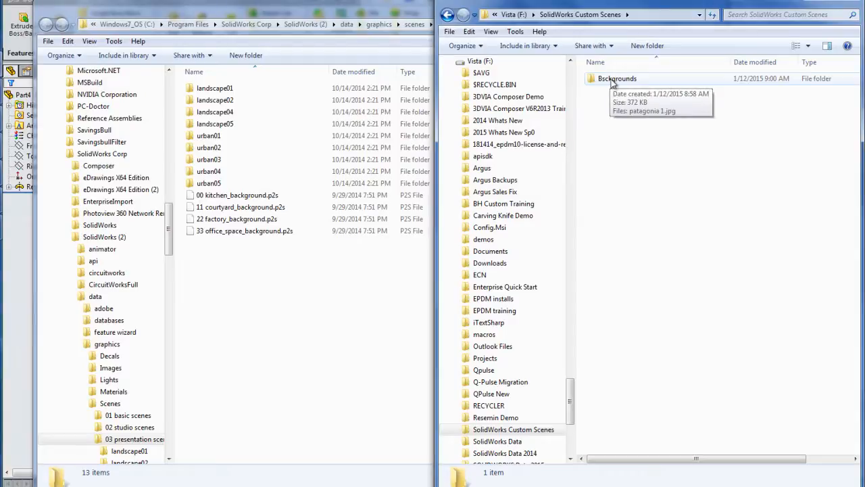
Open the Bsckgrounds folder on the F: drive and select patagonia 1.jpg
double_click(617, 79)
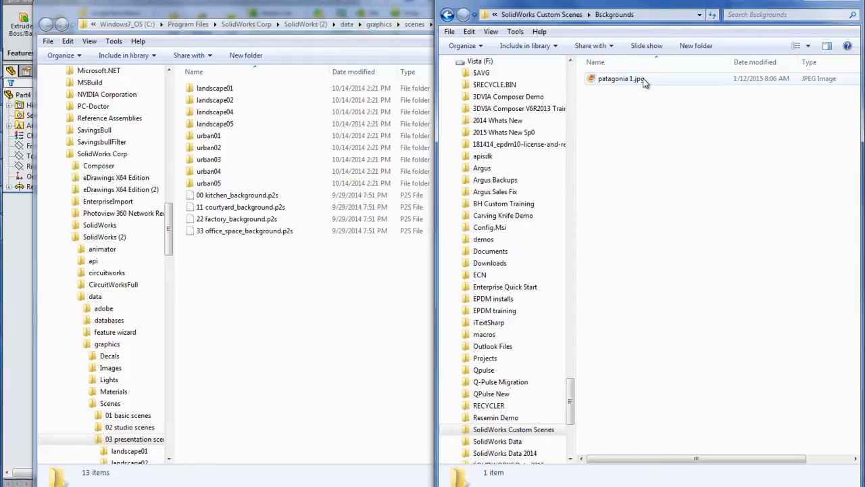
click(620, 78)
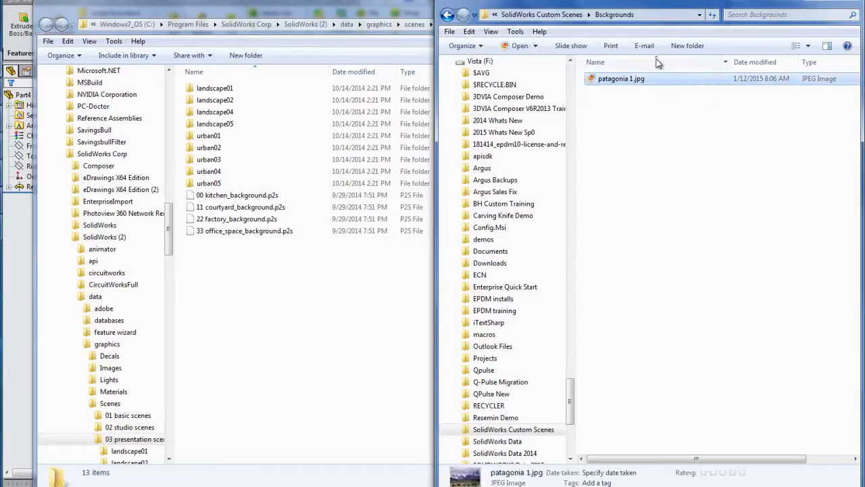
mouse_move(632, 96)
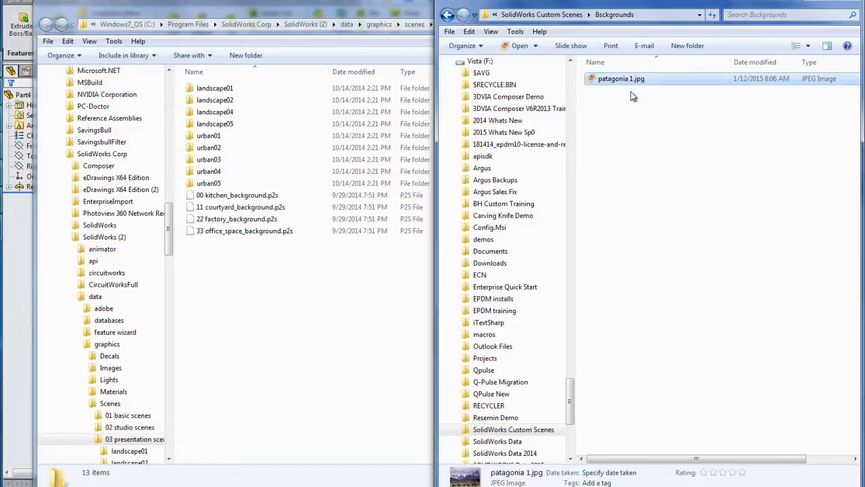
Preview patagonia 1.jpg in Windows Live Photo Gallery, then close the viewer
right_click(621, 79)
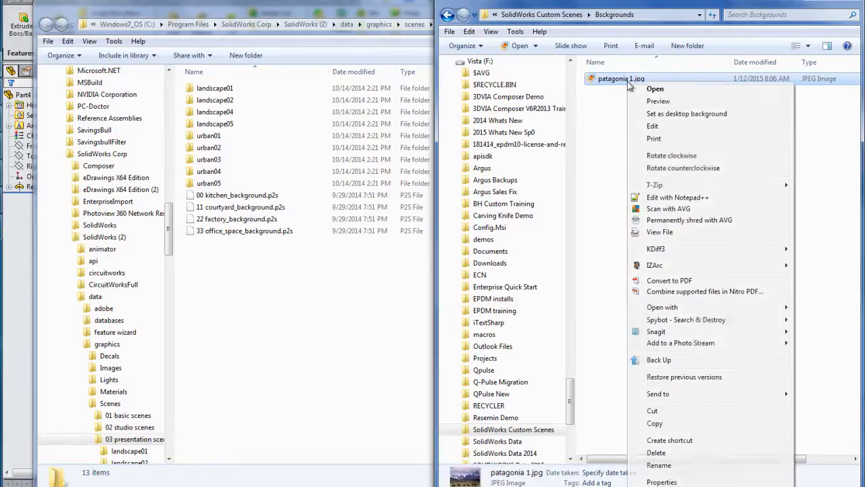
click(656, 88)
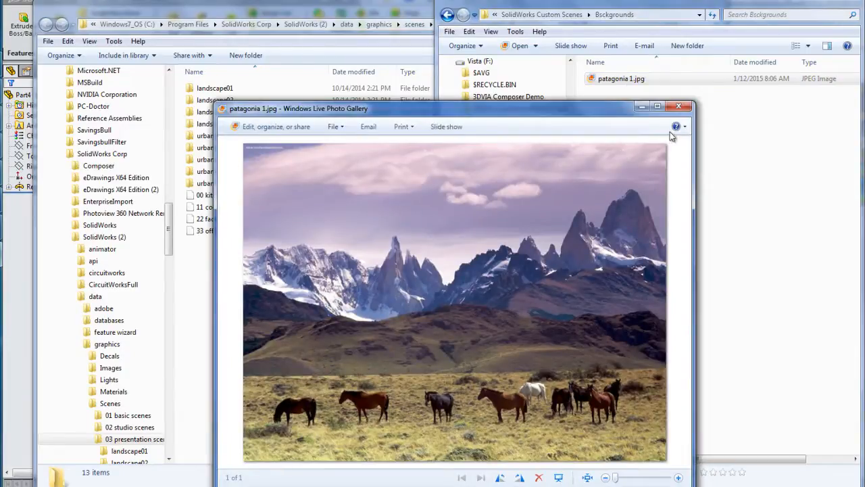
click(680, 106)
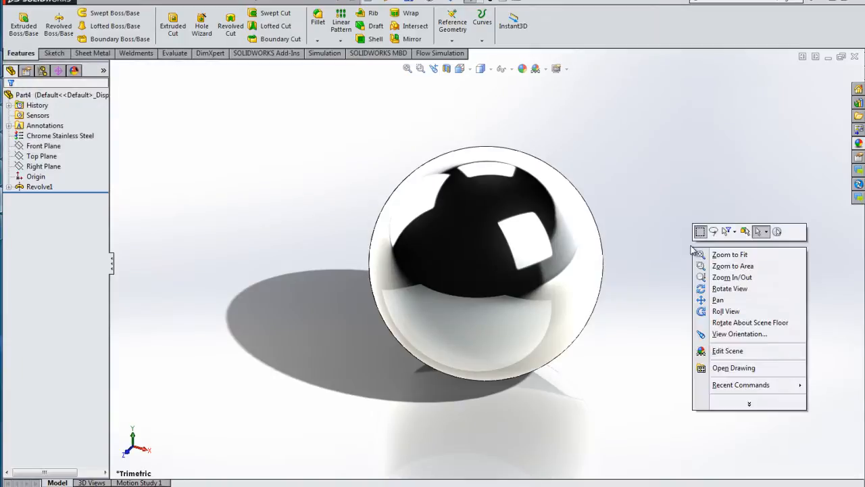
mouse_move(736, 360)
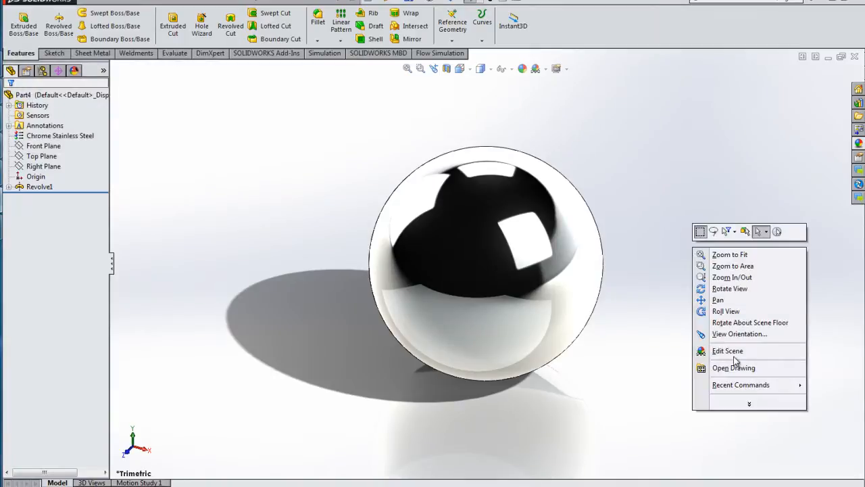
Open Edit Scene for the chrome sphere from the graphics-area shortcut menu
click(728, 350)
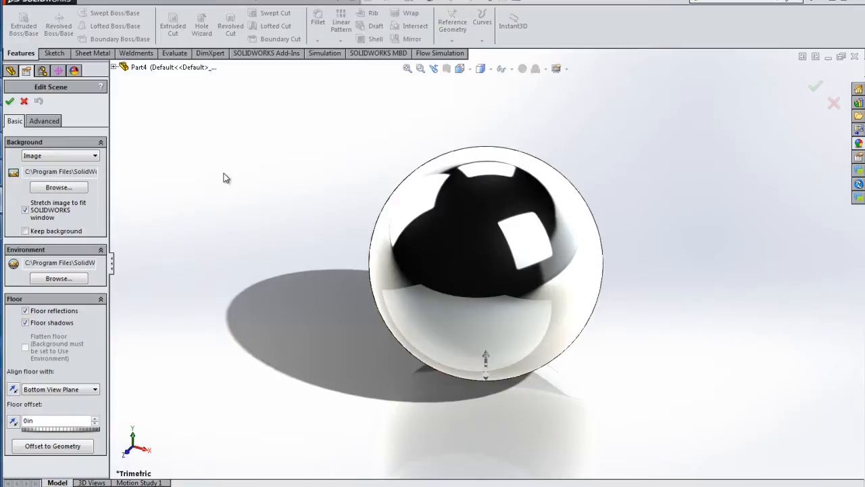
mouse_move(57, 149)
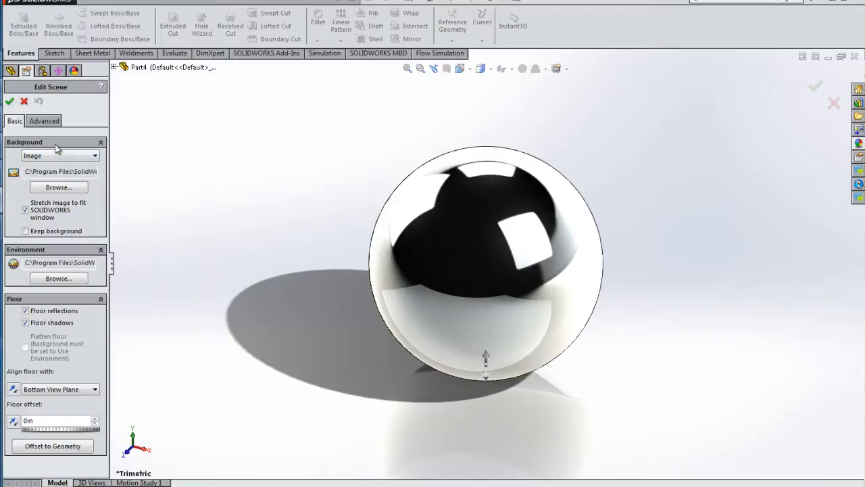
mouse_move(839, 155)
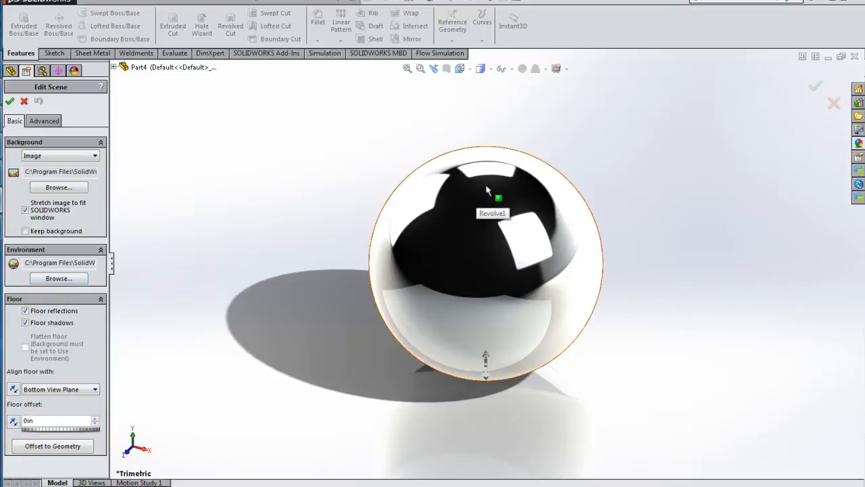
mouse_move(504, 189)
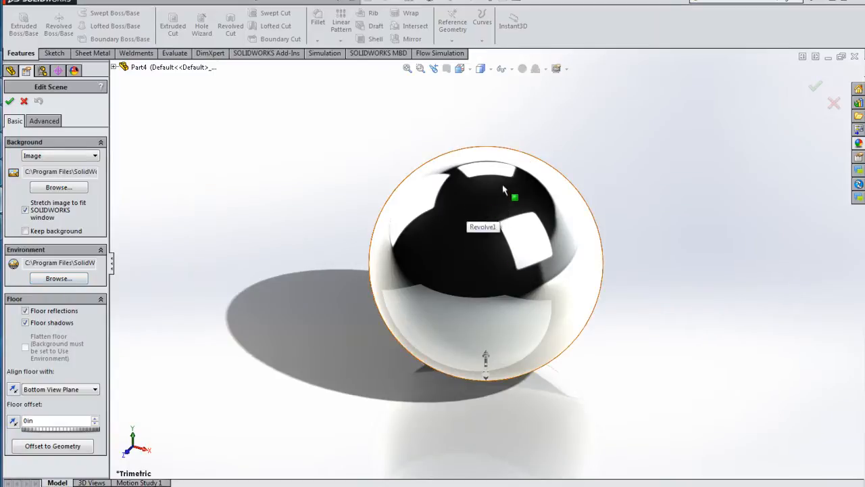
mouse_move(299, 169)
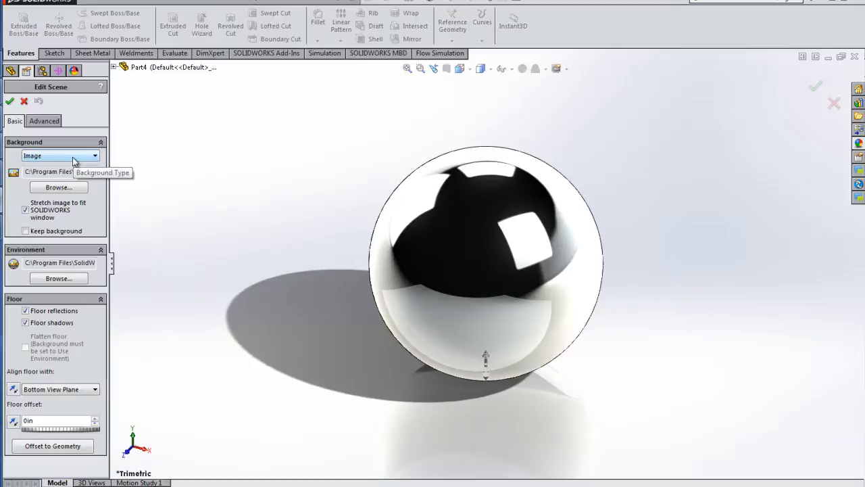
Change the scene background type from Image to Use Environment
click(94, 156)
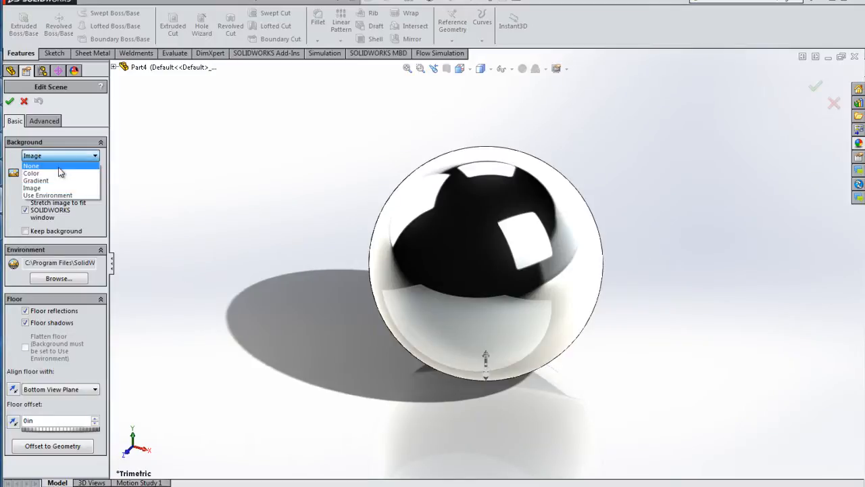
mouse_move(66, 181)
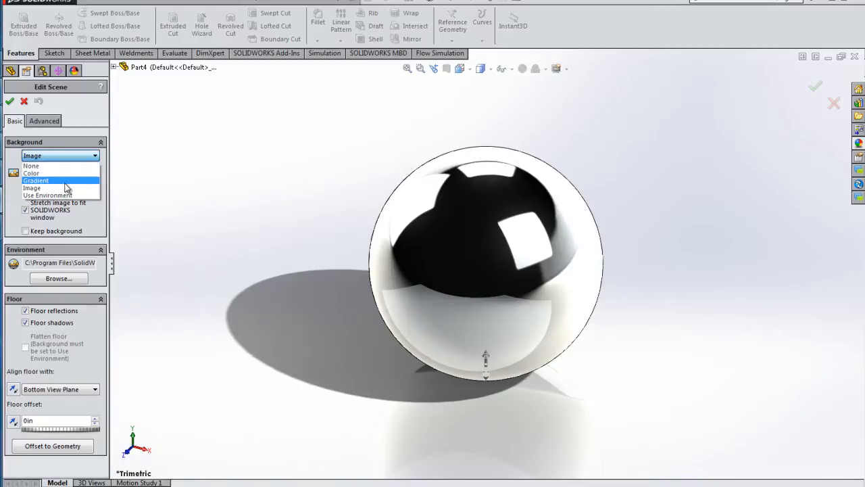
mouse_move(47, 188)
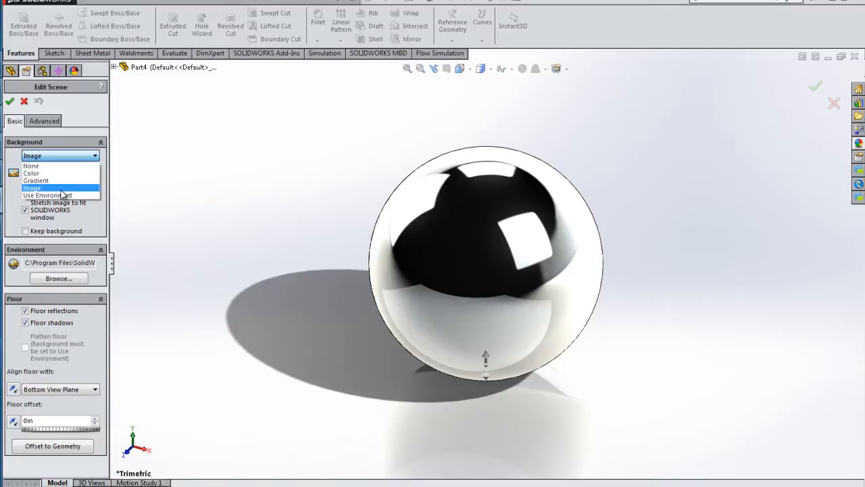
mouse_move(47, 195)
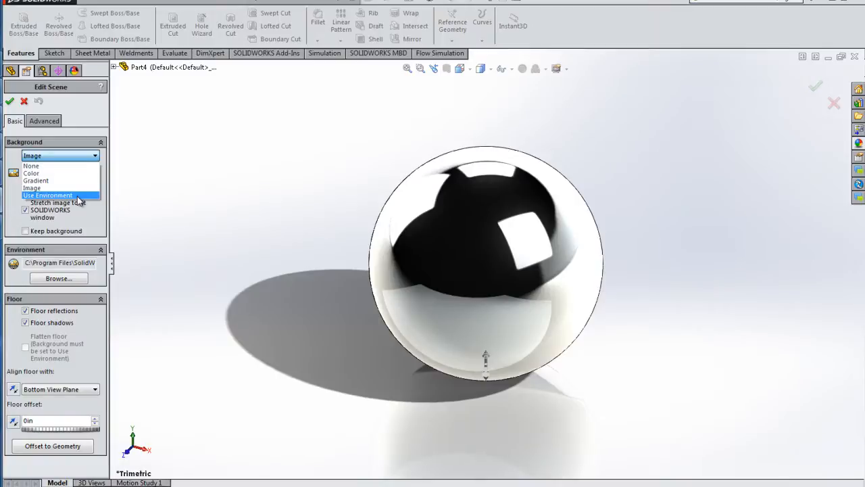
click(48, 195)
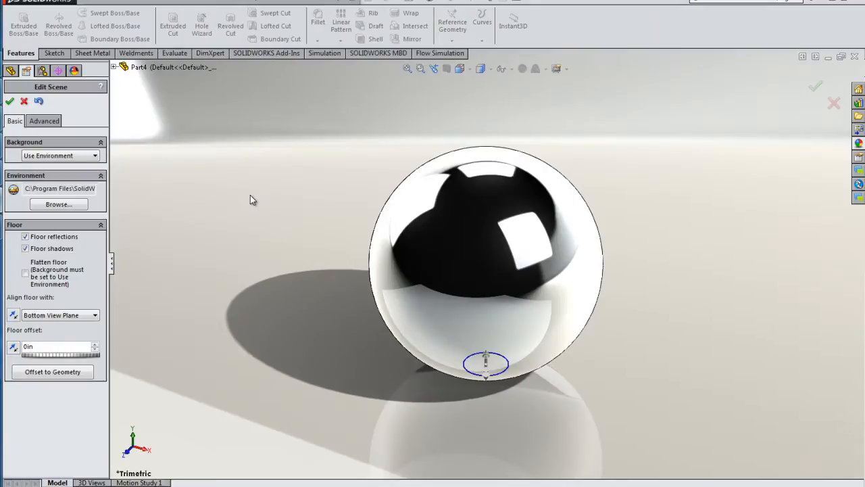
mouse_move(125, 206)
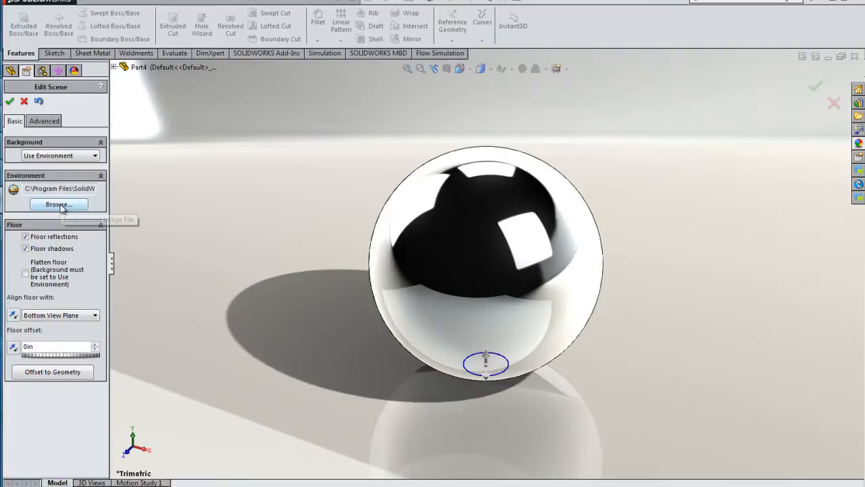
Set F:\SolidWorks Custom Scenes\Bsckgrounds\patagonia 1.jpg as the scene environment image
click(58, 204)
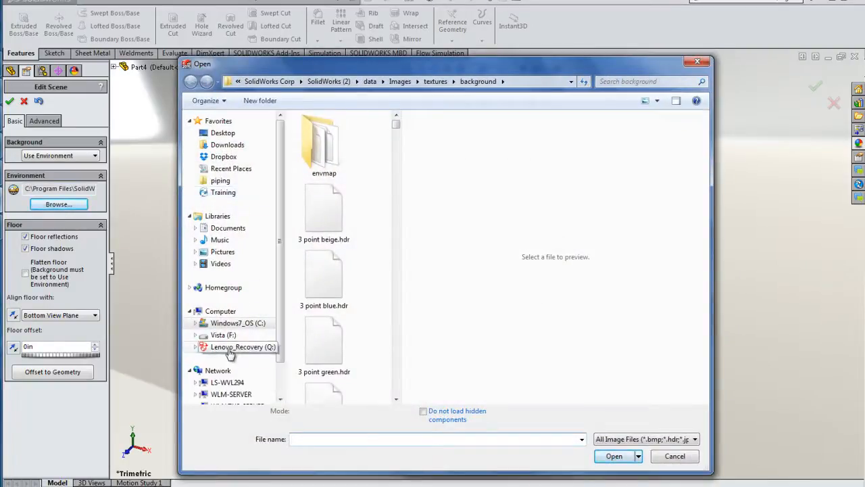
click(223, 335)
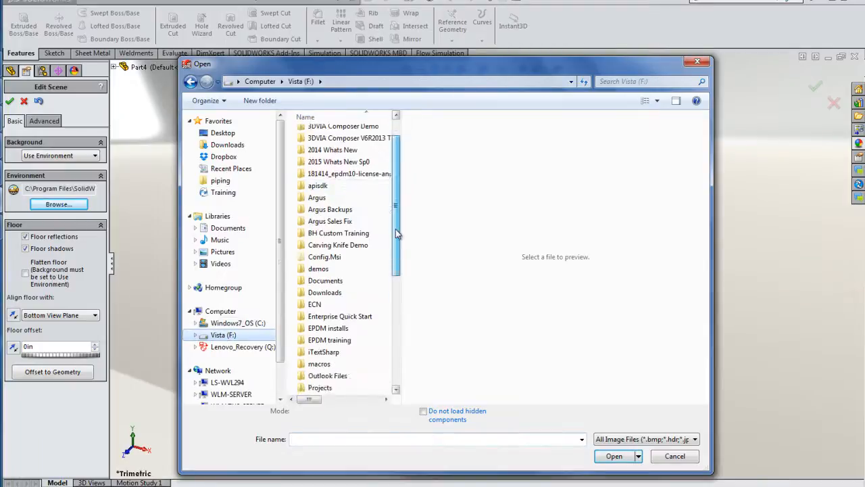
scroll(down, 3)
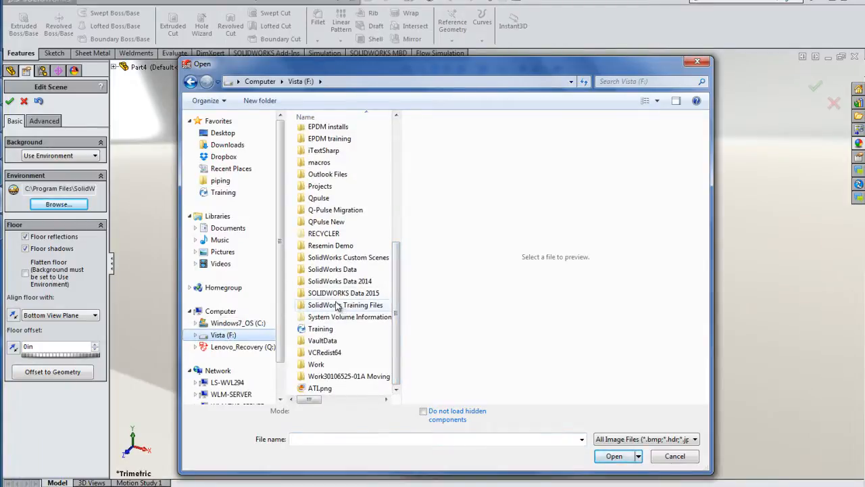
click(348, 257)
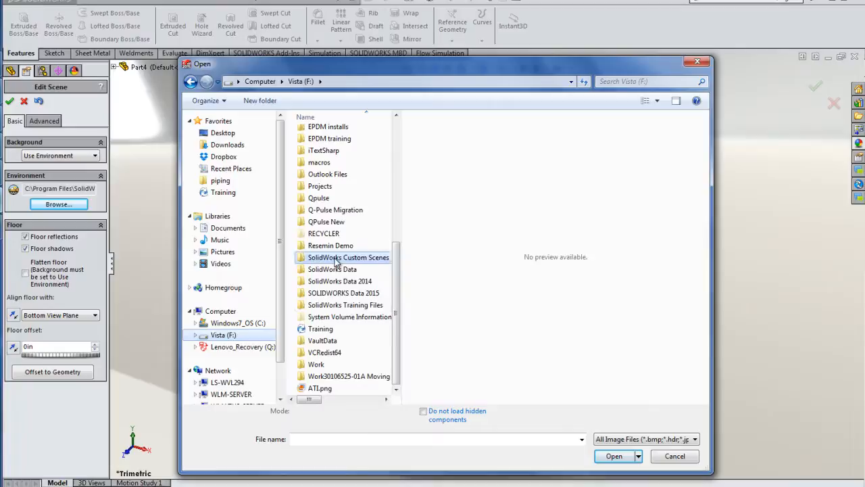
double_click(348, 257)
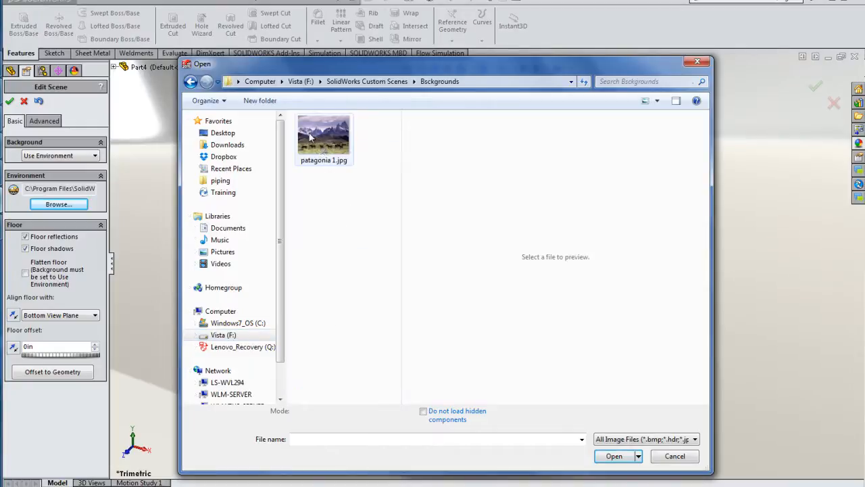
click(324, 135)
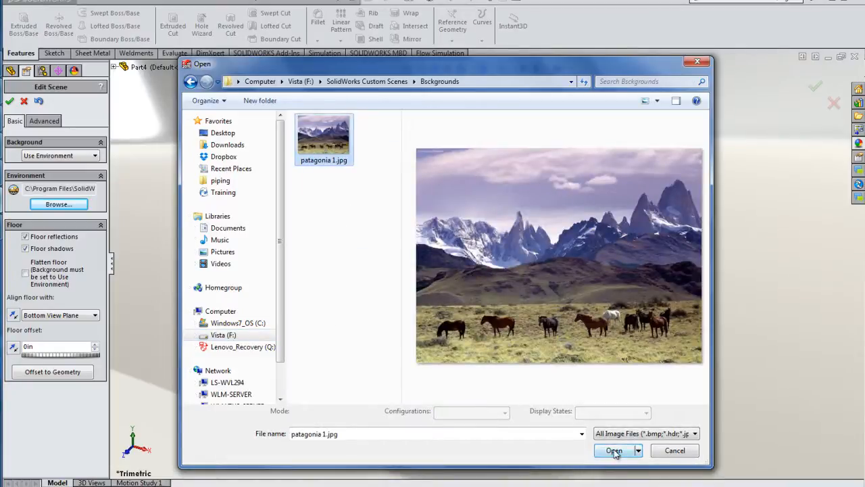
click(614, 450)
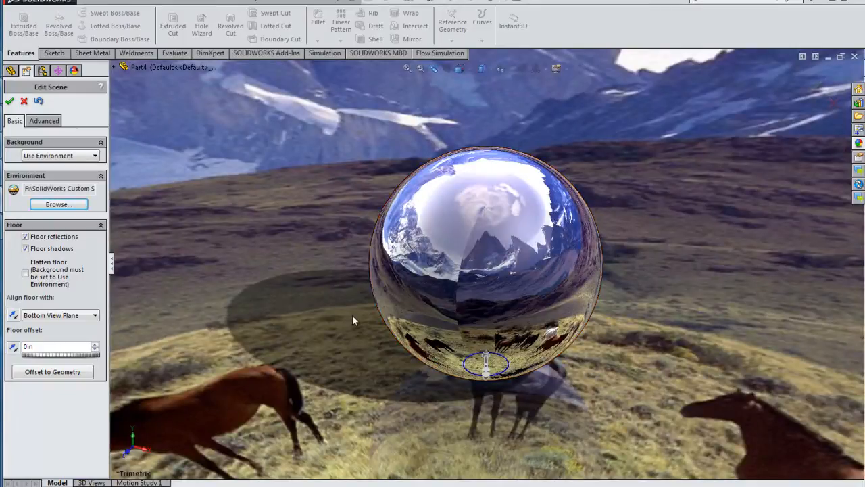
mouse_move(553, 79)
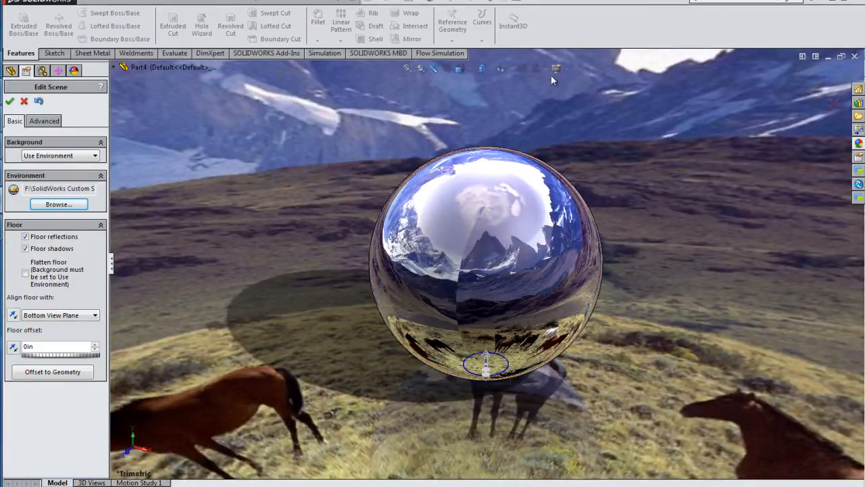
mouse_move(556, 68)
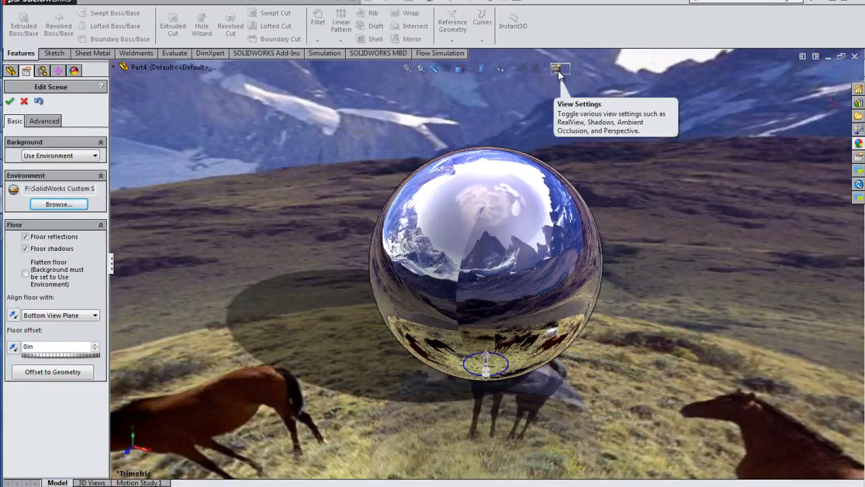
mouse_move(566, 79)
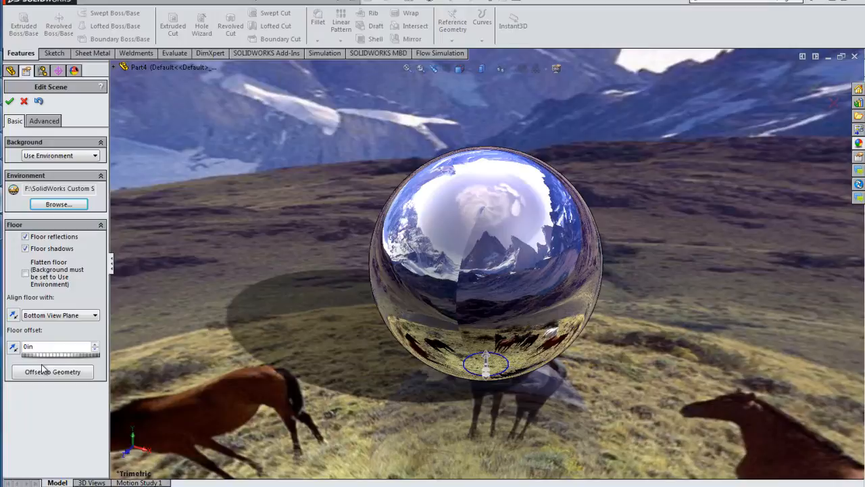
mouse_move(42, 340)
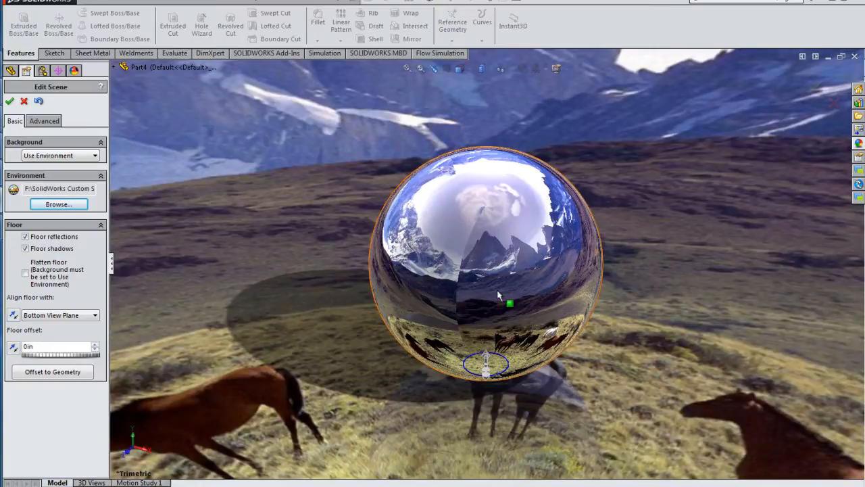
mouse_move(514, 263)
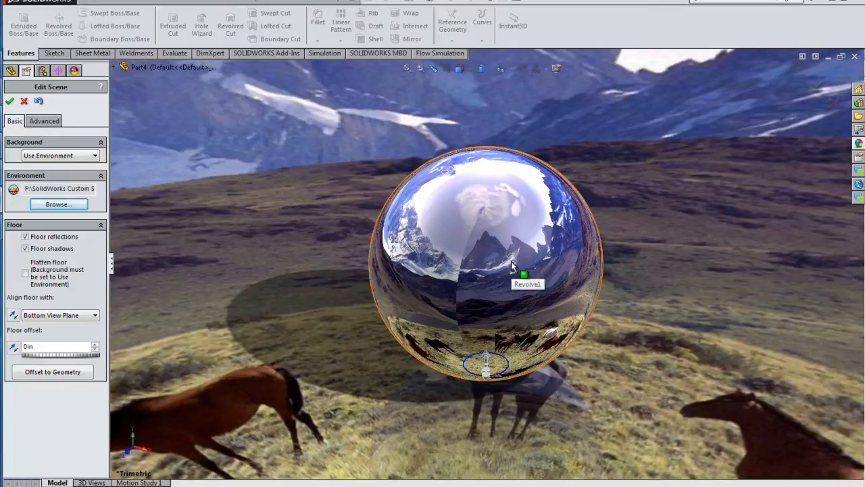
mouse_move(524, 269)
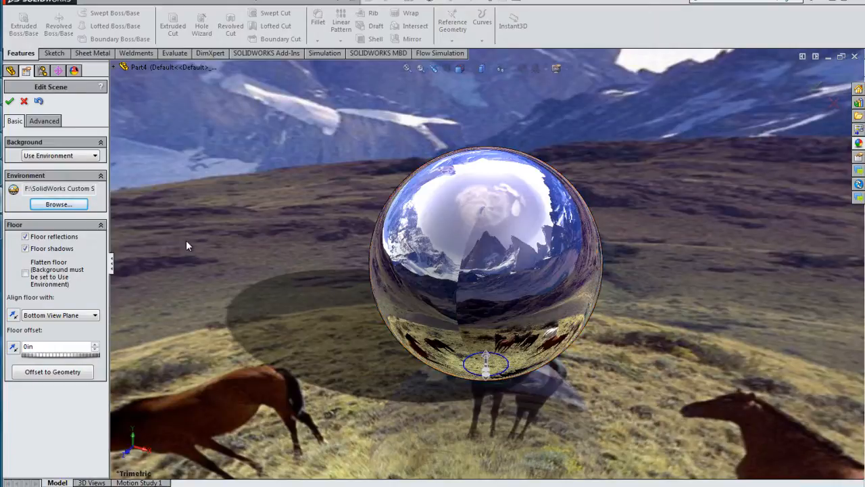
mouse_move(161, 187)
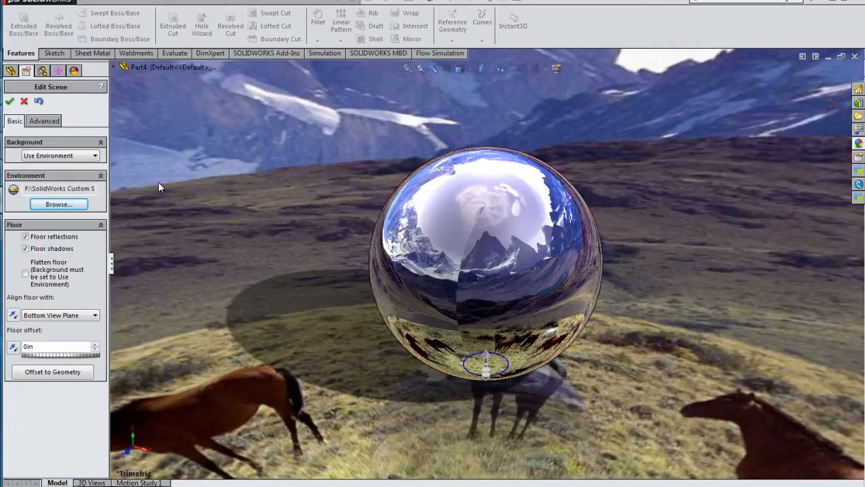
mouse_move(44, 121)
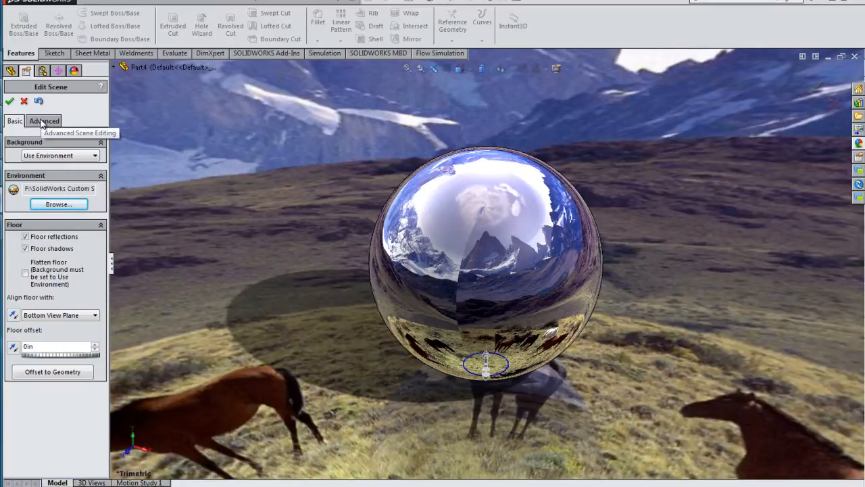
Switch the Edit Scene PropertyManager to its Advanced settings
click(44, 120)
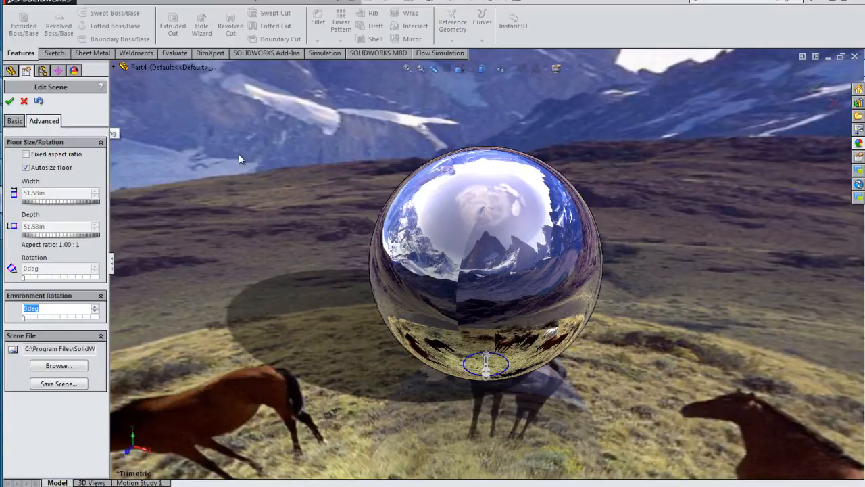
mouse_move(66, 240)
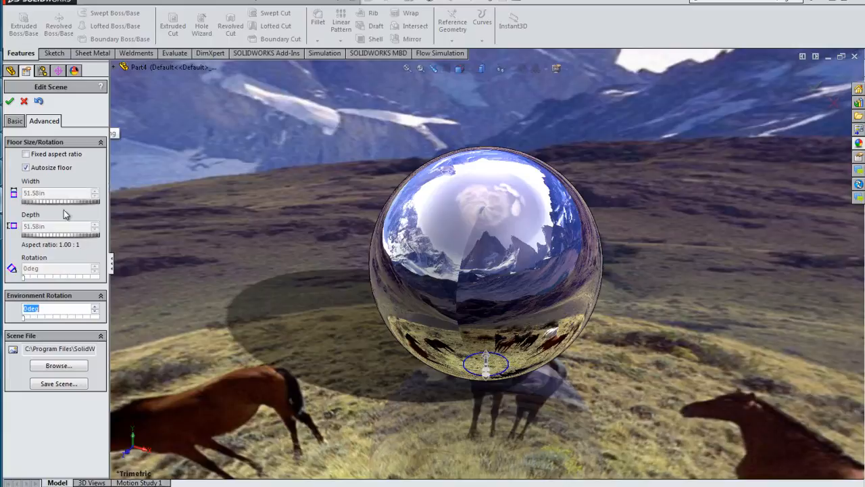
mouse_move(63, 320)
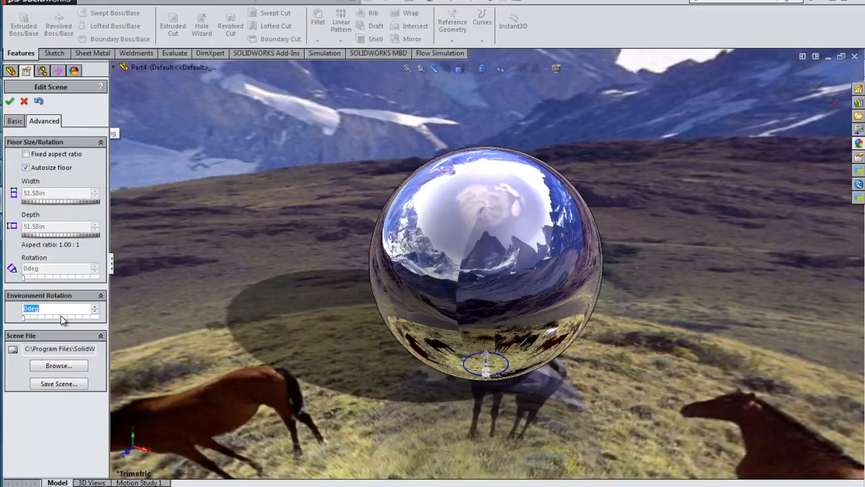
mouse_move(57, 359)
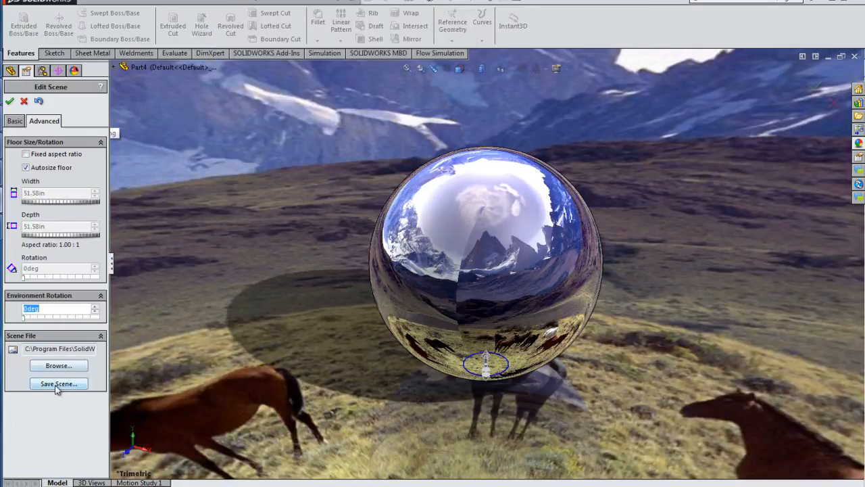
mouse_move(58, 383)
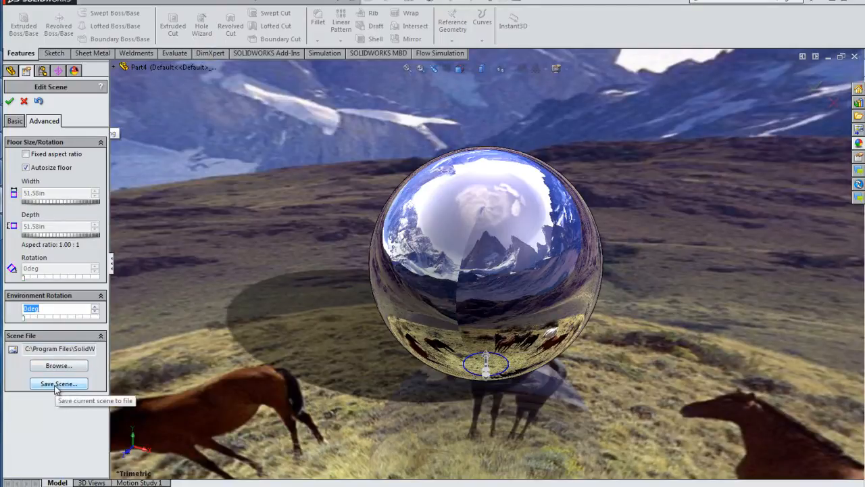
Save the current scene as MyScene in F:\SolidWorks Custom Scenes
click(58, 383)
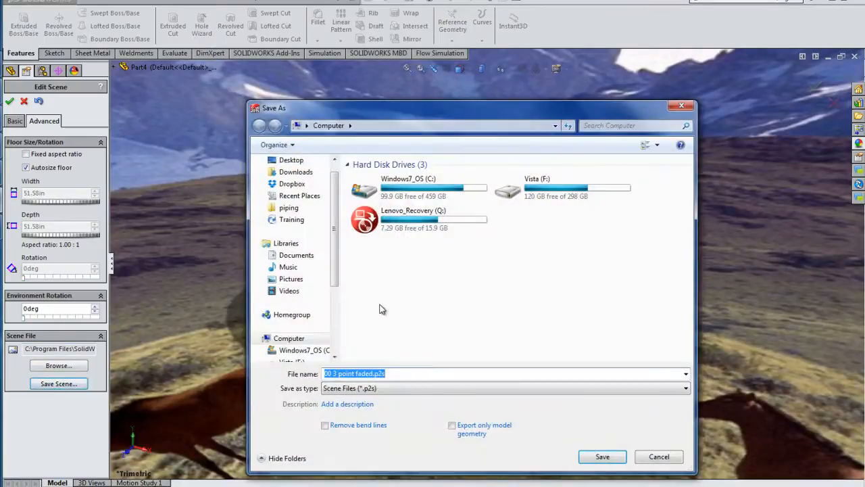
mouse_move(565, 188)
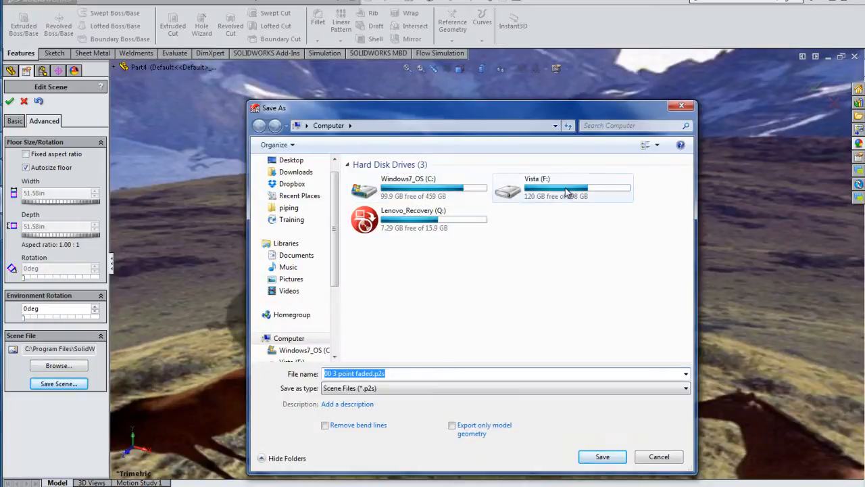
double_click(563, 187)
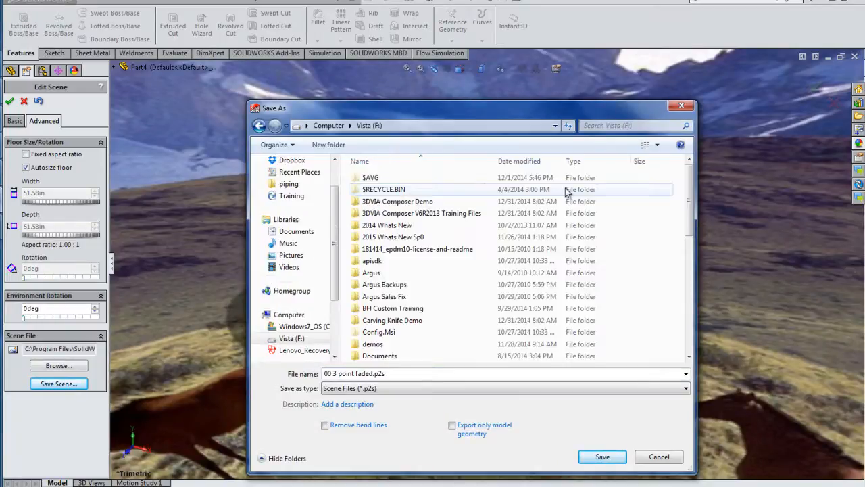
mouse_move(540, 237)
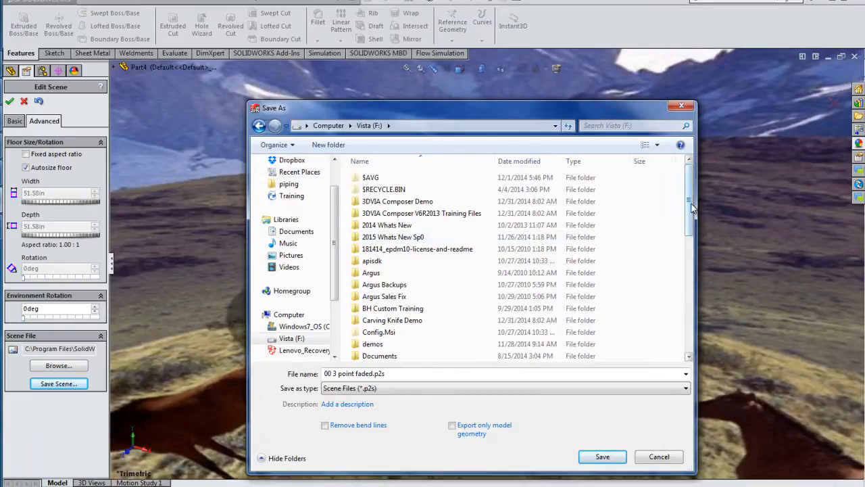
scroll(down, 3)
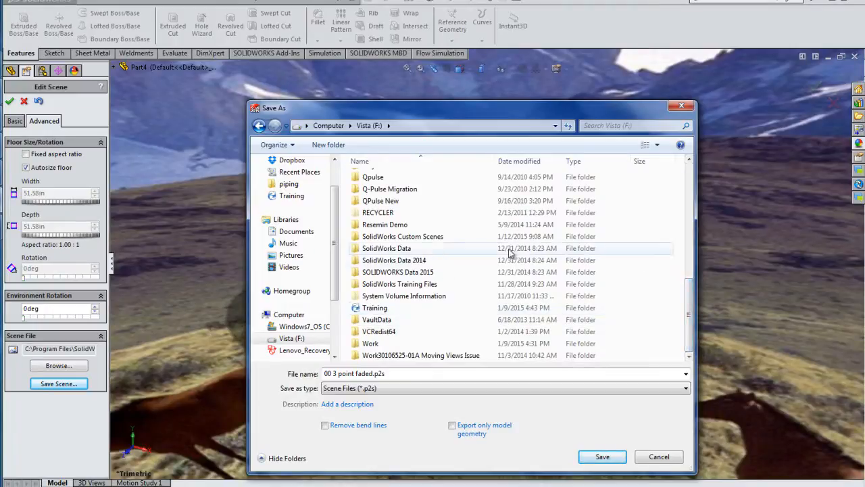
mouse_move(403, 236)
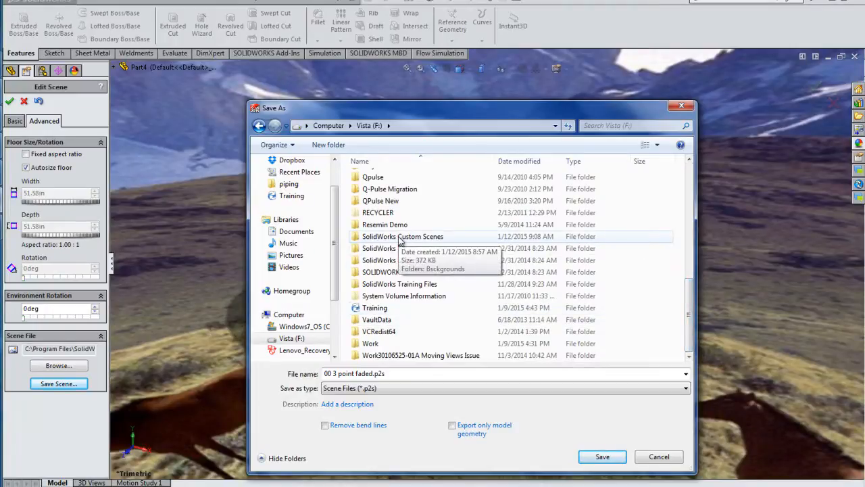
double_click(402, 236)
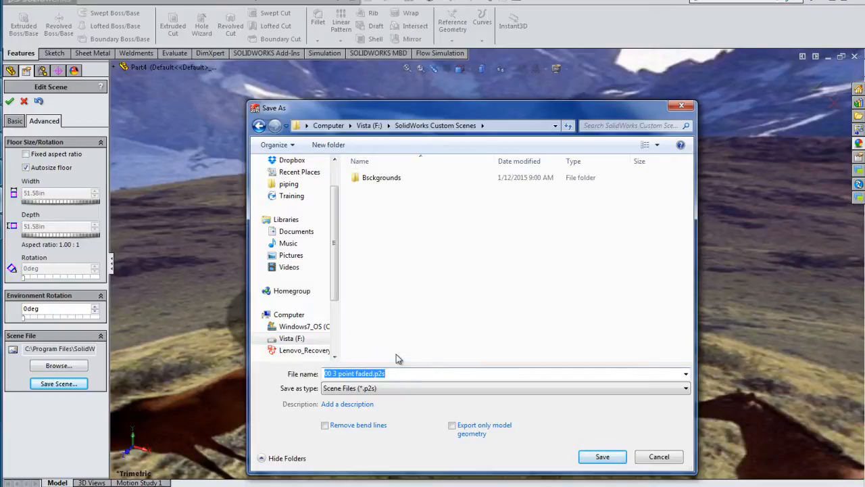
text(MyScene)
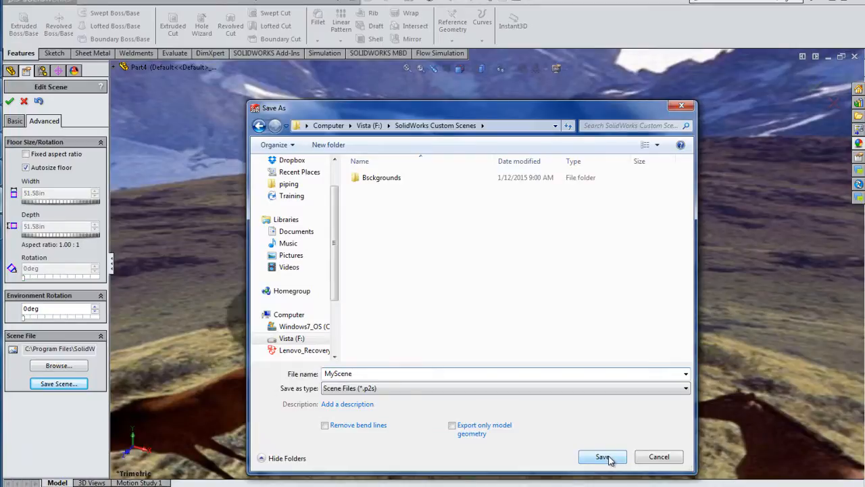
click(602, 456)
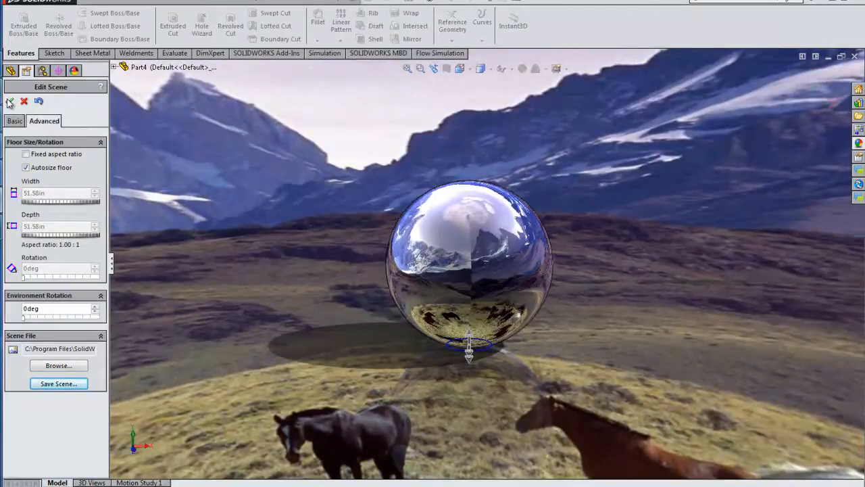
Accept the Edit Scene changes with the green check mark
click(10, 101)
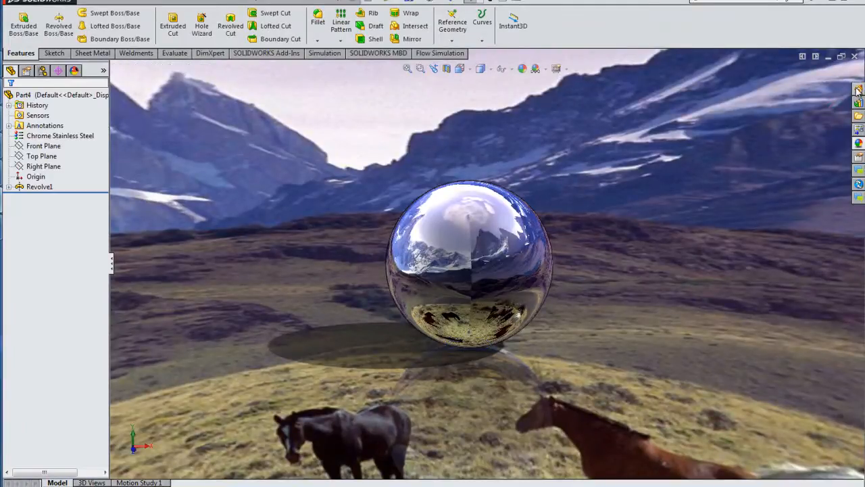
mouse_move(854, 56)
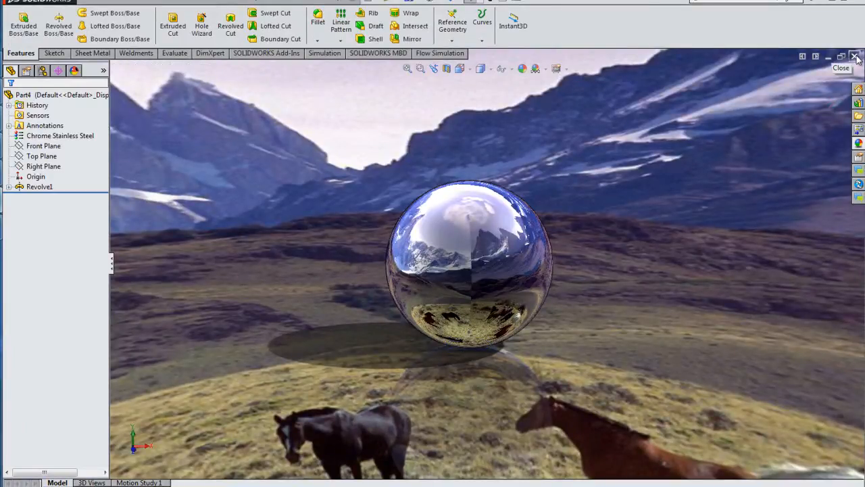
Close the sphere part with Don't Save and create Part5 from the Part template
click(855, 57)
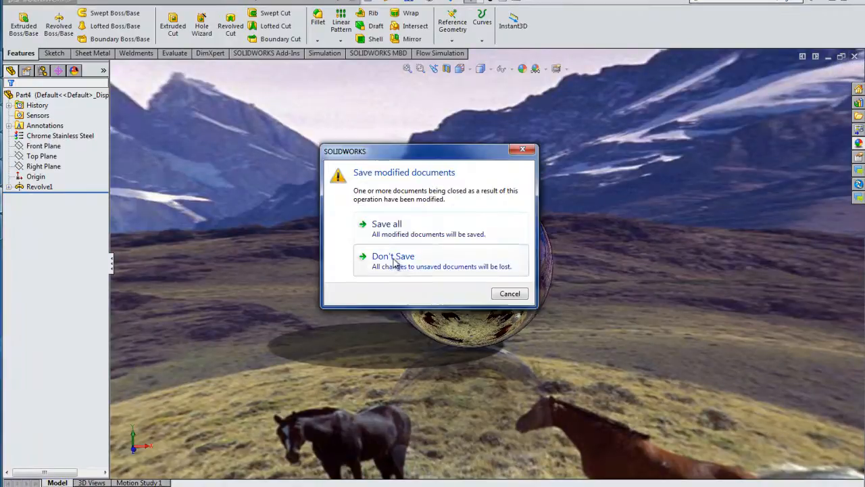
click(393, 255)
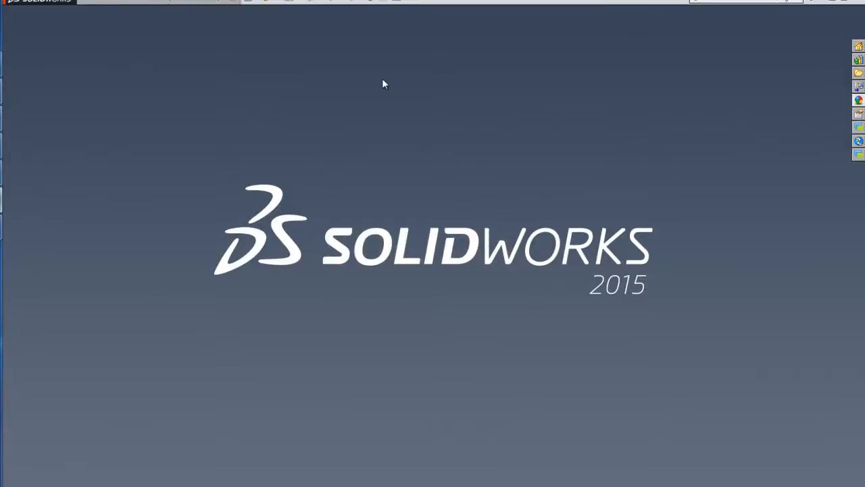
mouse_move(249, 3)
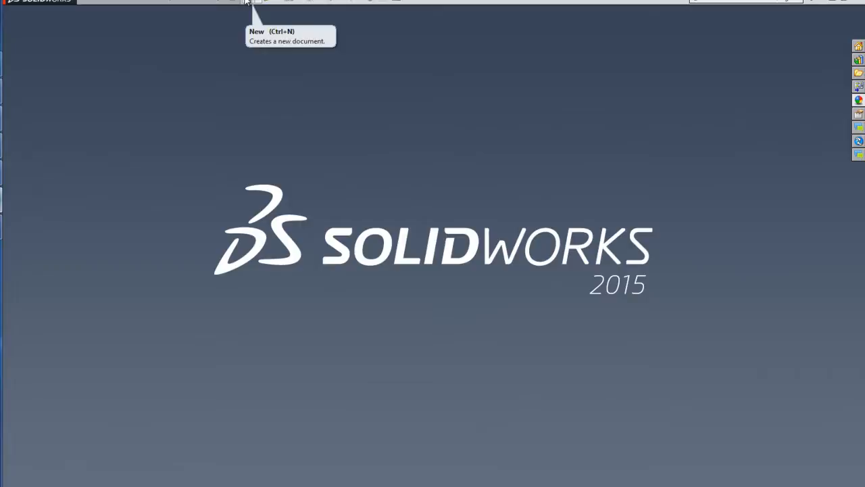
click(249, 2)
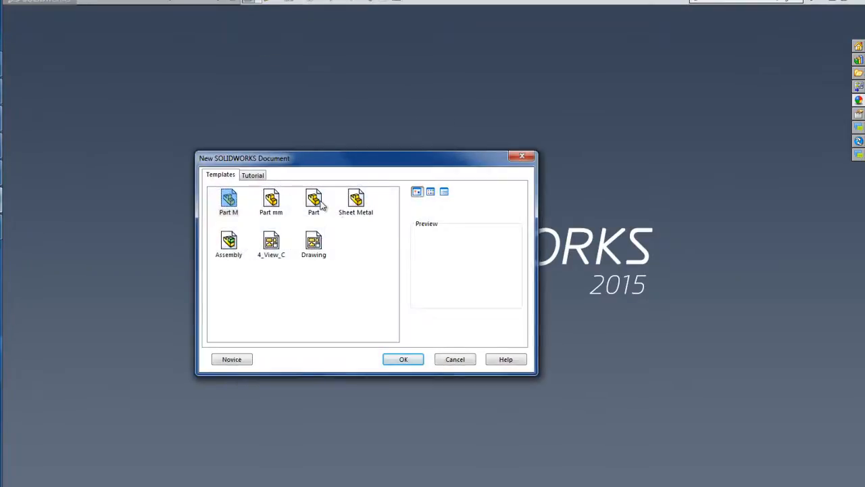
click(313, 201)
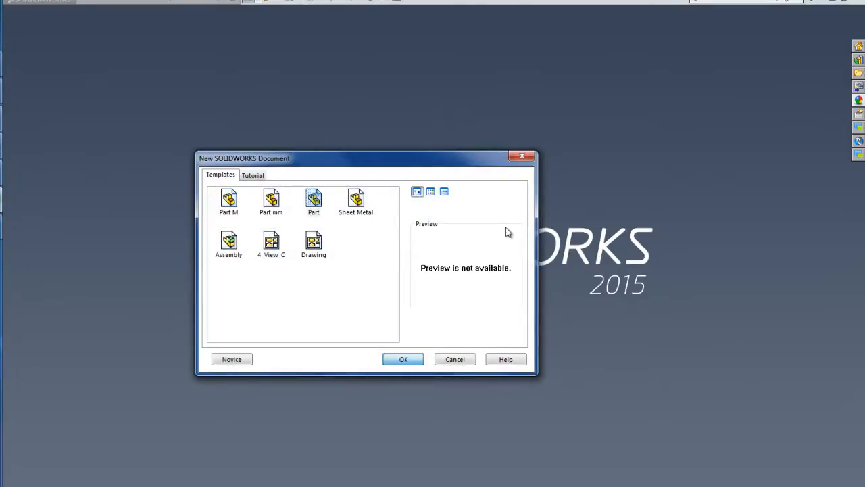
click(403, 358)
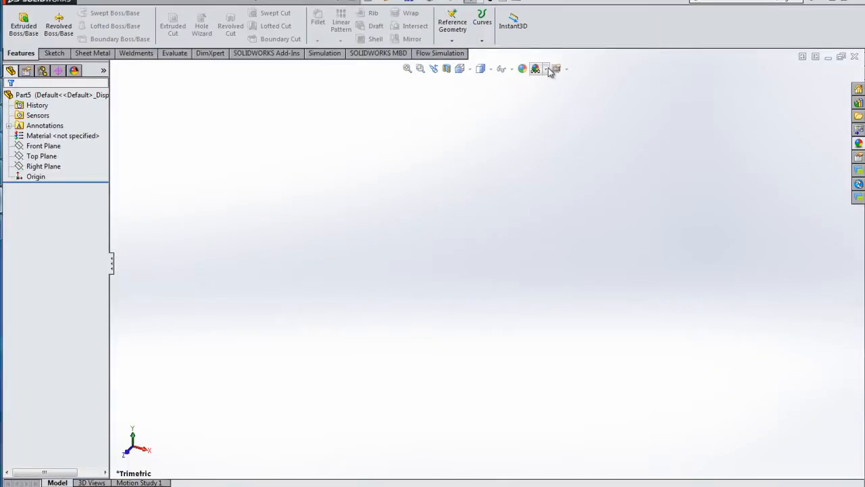
click(546, 68)
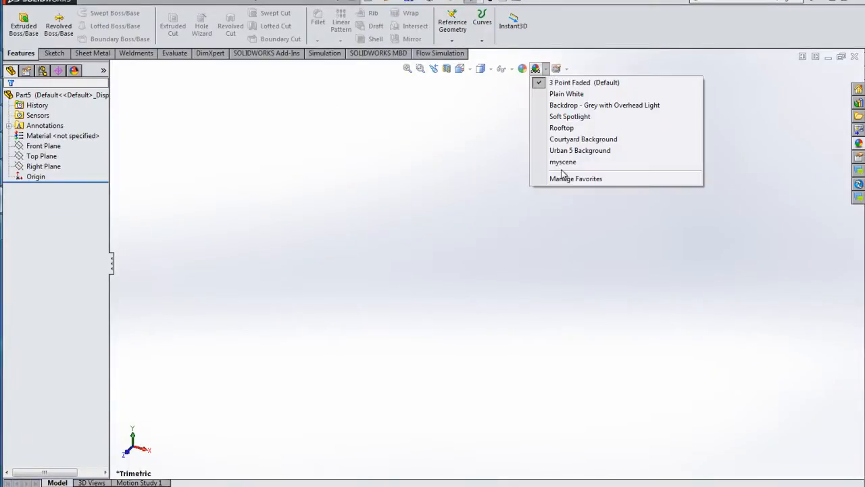
mouse_move(564, 162)
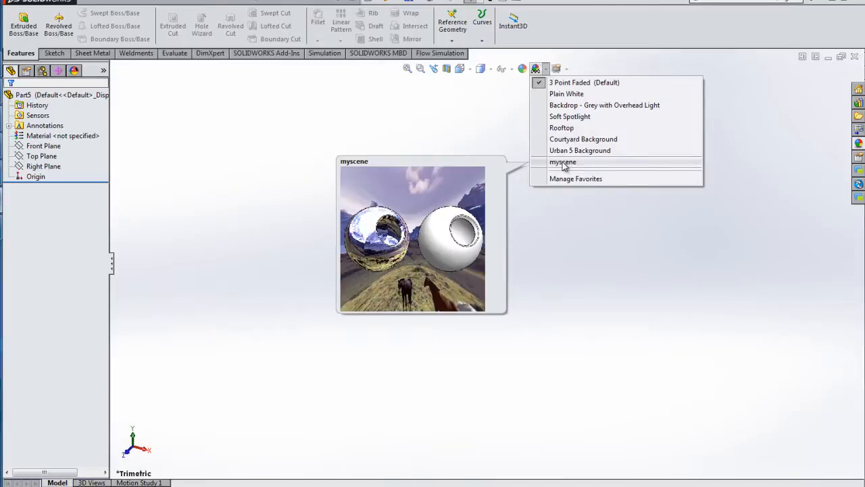
mouse_move(566, 181)
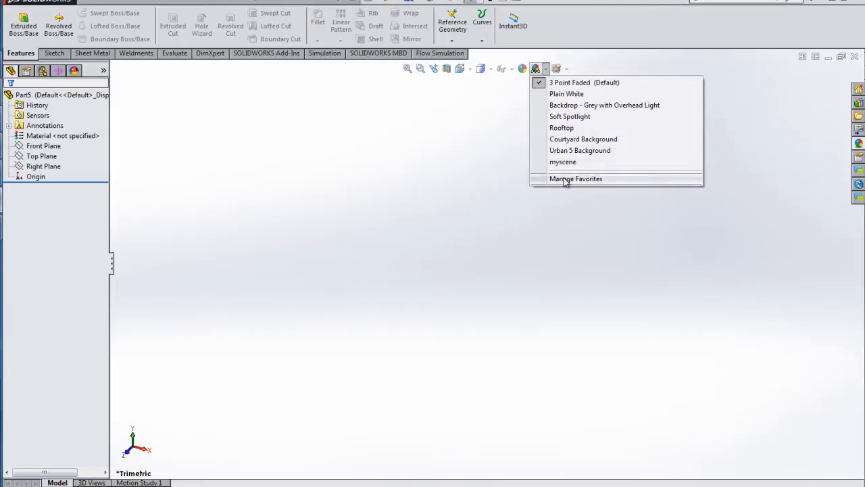
mouse_move(566, 182)
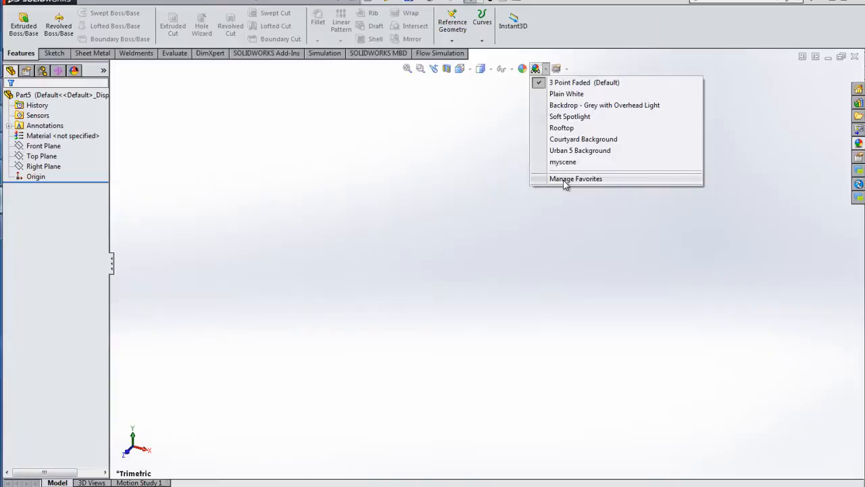
click(575, 179)
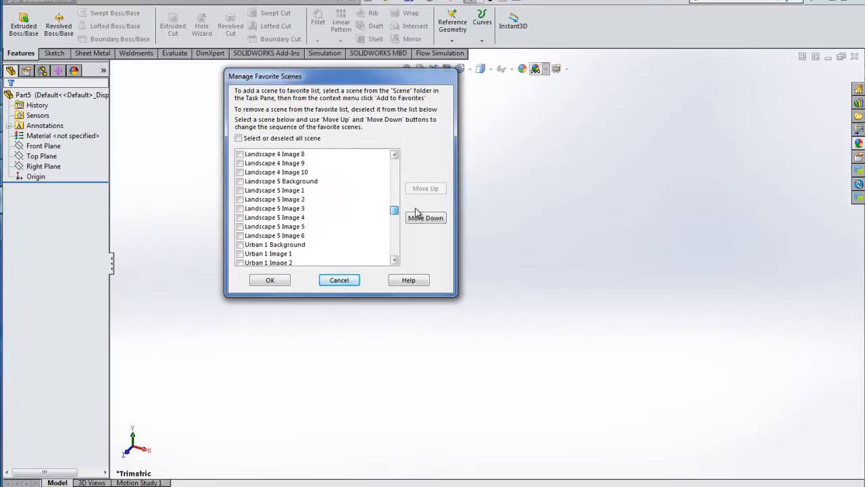
scroll(up, 3)
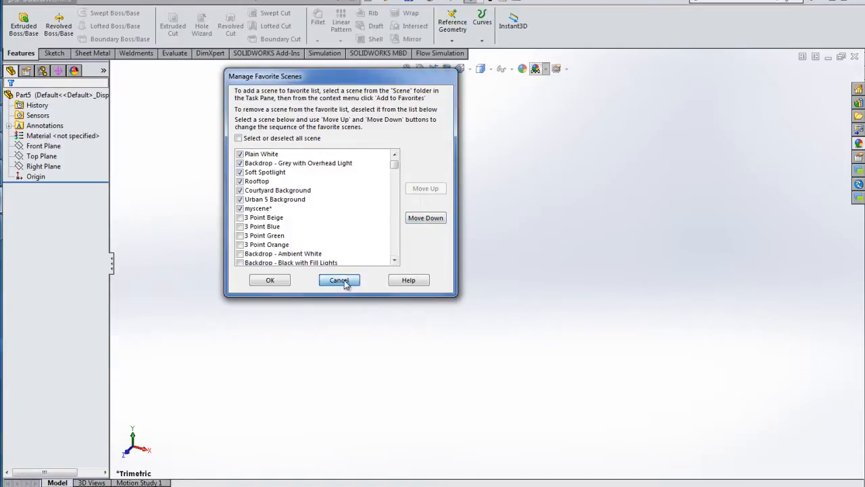
click(339, 280)
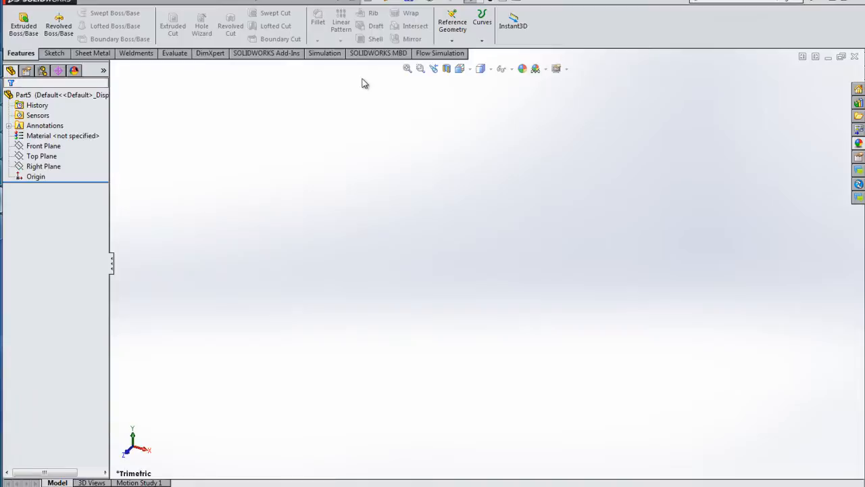
click(474, 4)
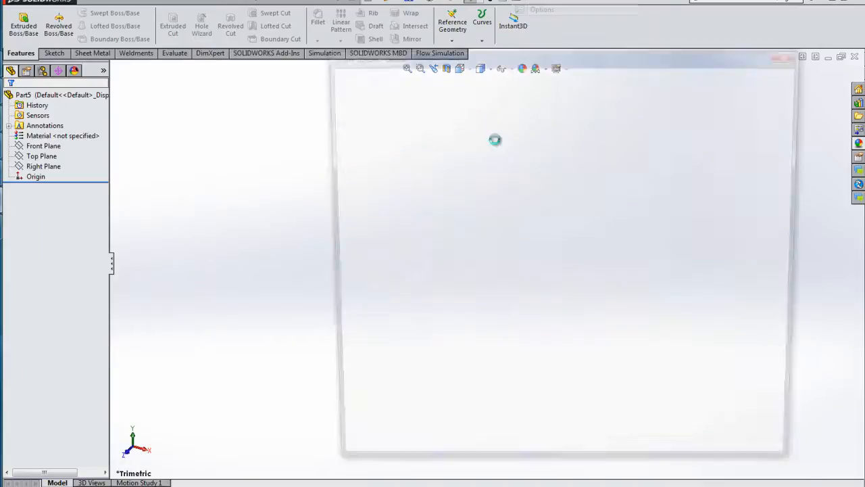
click(541, 9)
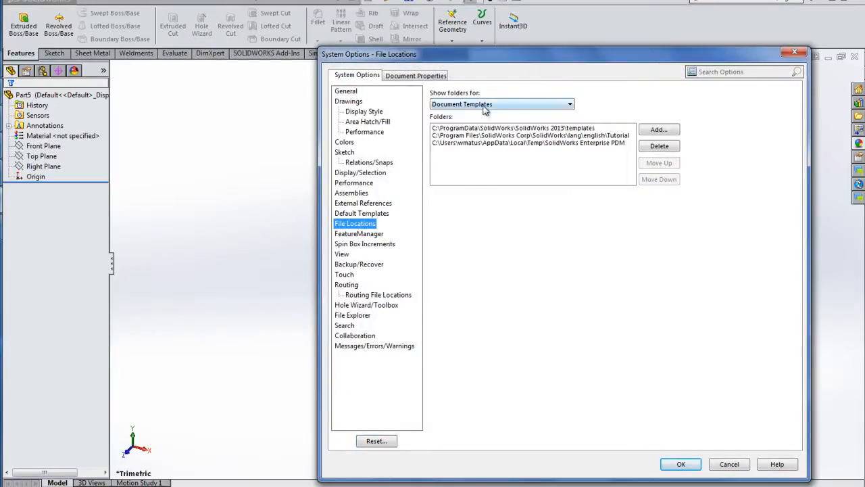
click(570, 103)
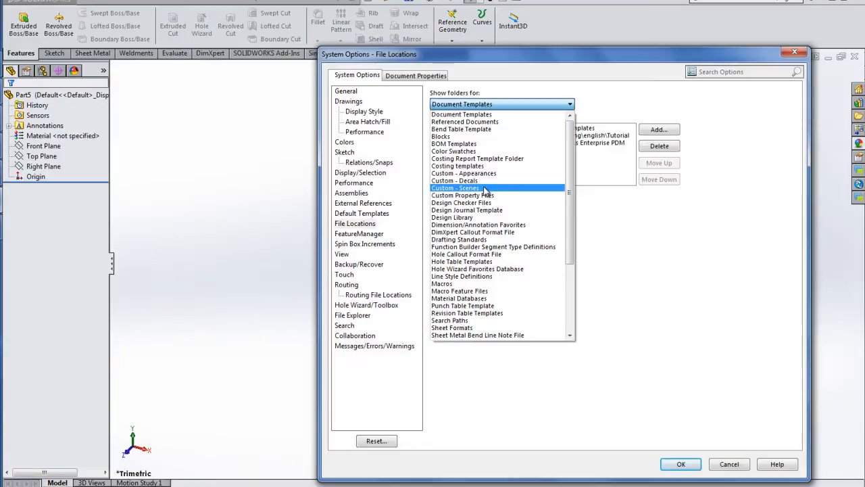
click(455, 188)
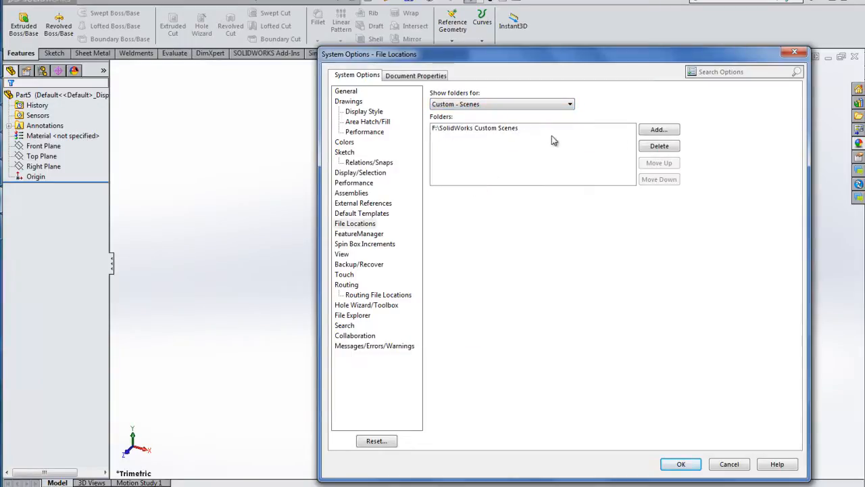
mouse_move(536, 134)
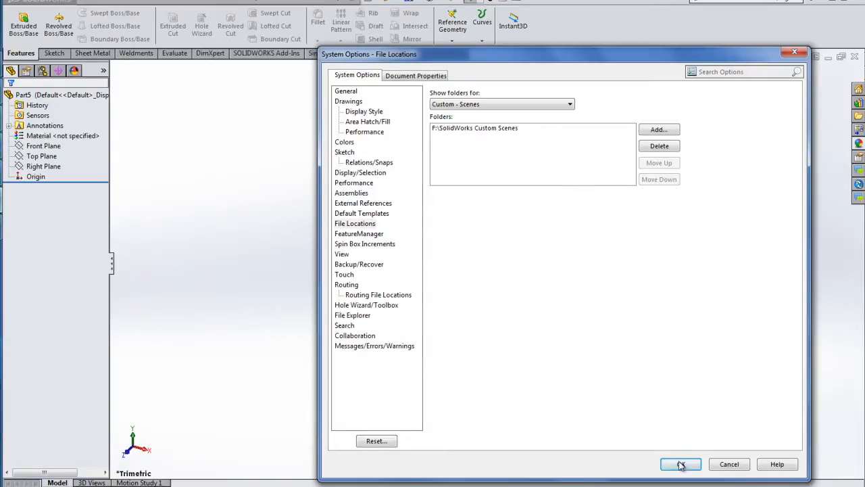
click(680, 464)
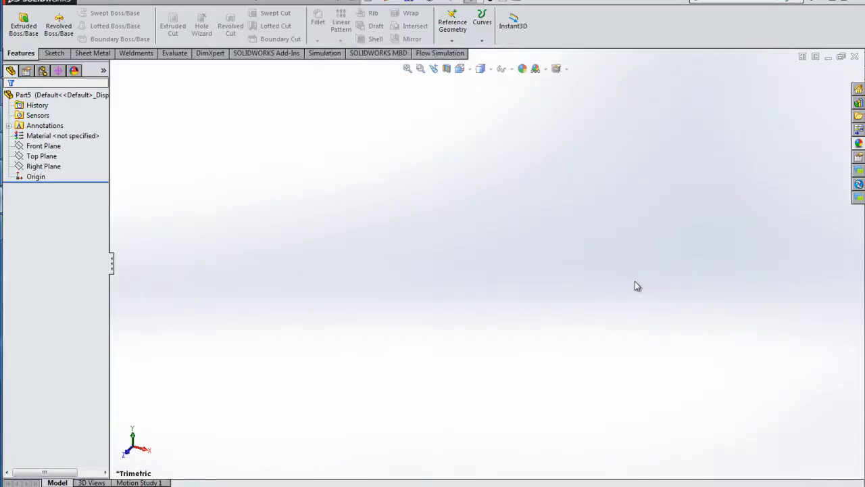
Apply the myscene horse-and-mountain scene from the Apply Scene favourites list
click(504, 68)
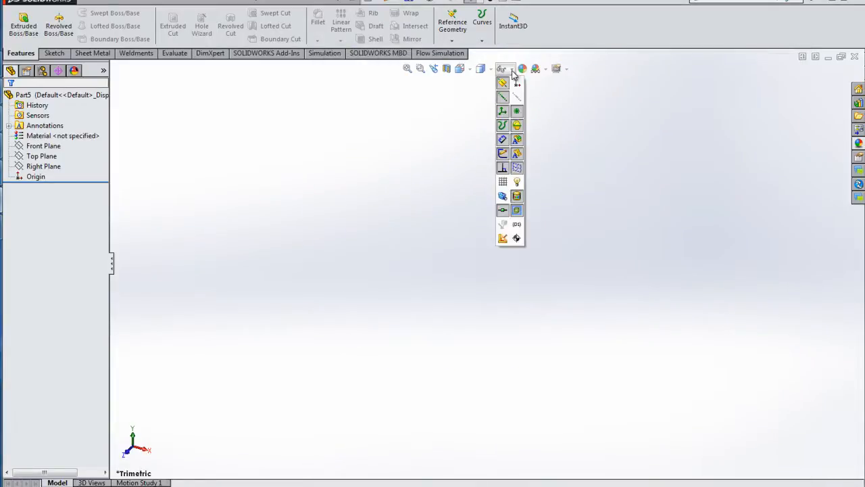
click(545, 68)
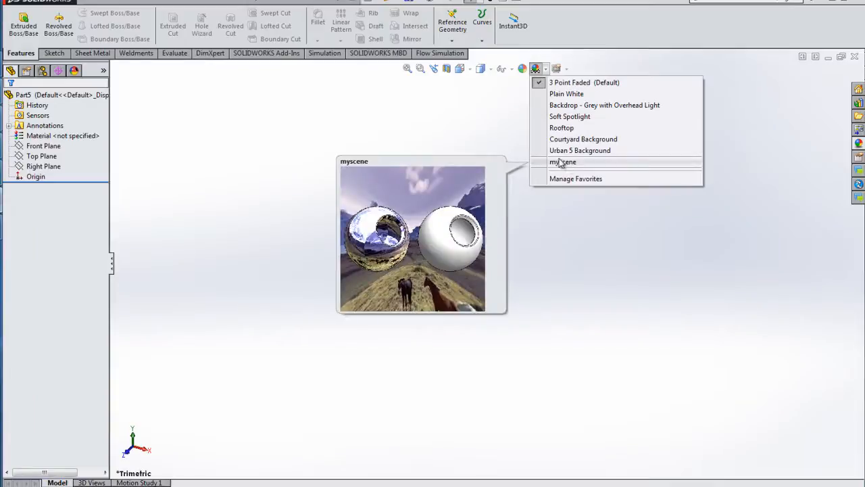
click(562, 162)
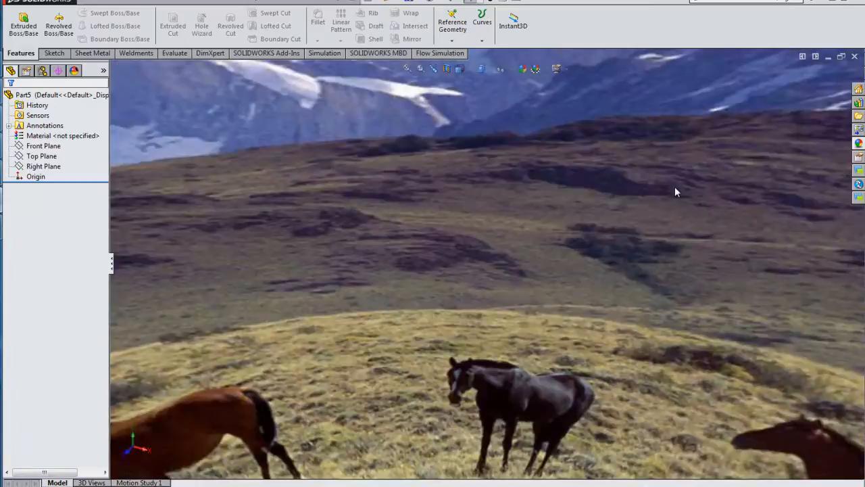
Start a new sketch on the Front Plane
click(43, 145)
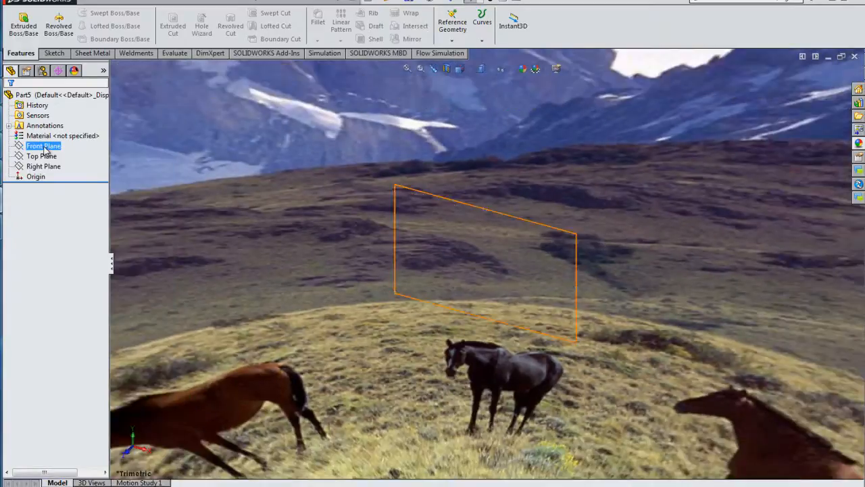
click(44, 145)
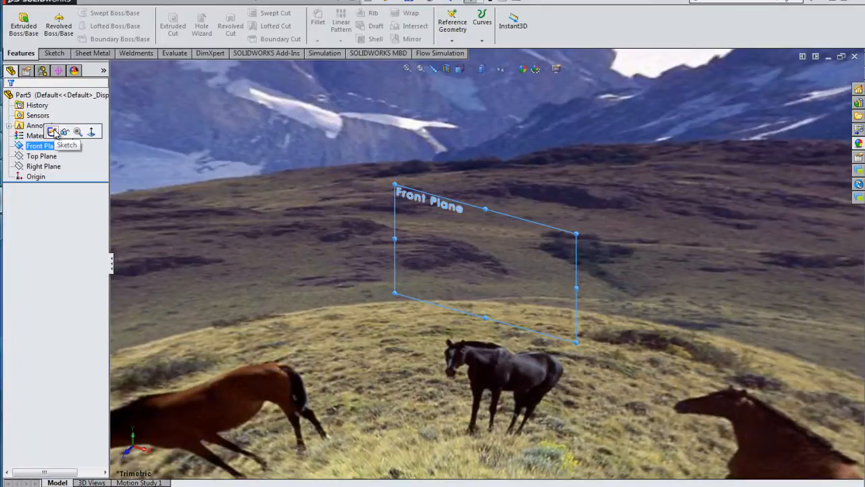
click(53, 132)
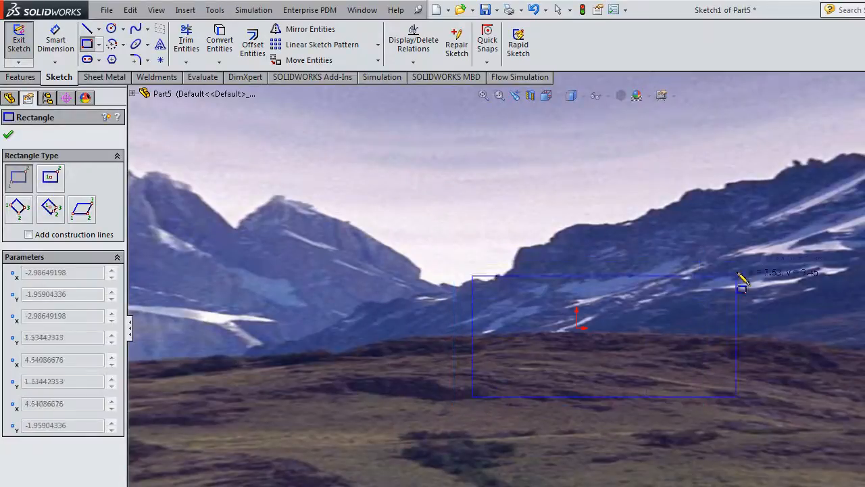
Extrude the Front Plane rectangle into a deep block, Boss-Extrude1
click(742, 277)
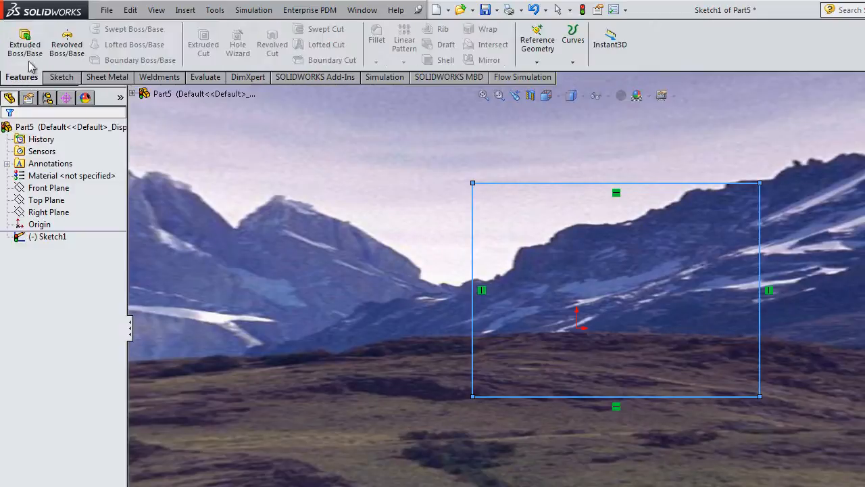
click(24, 44)
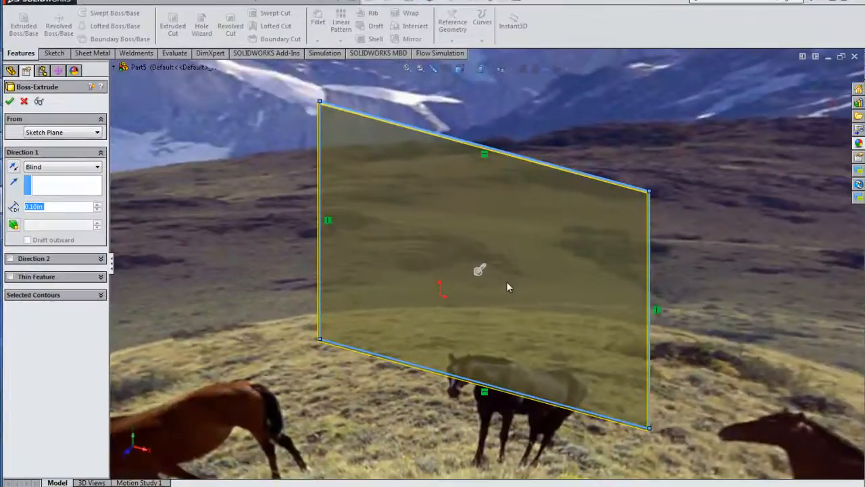
drag(480, 269, 374, 371)
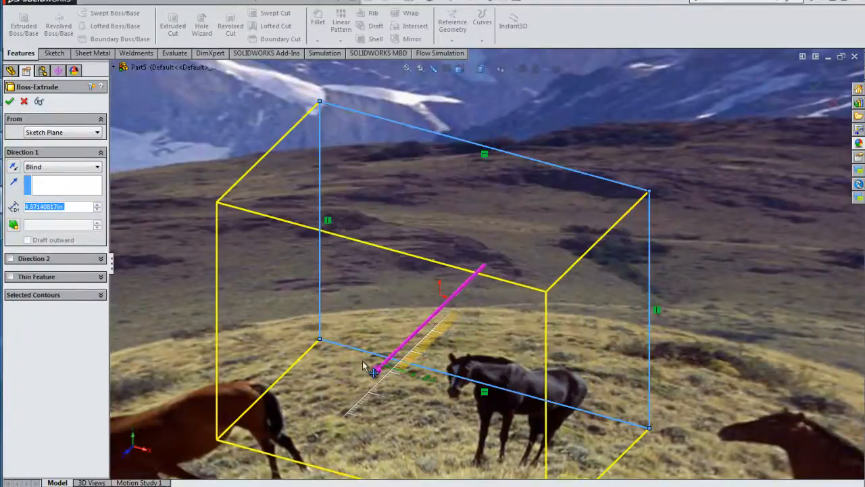
click(9, 101)
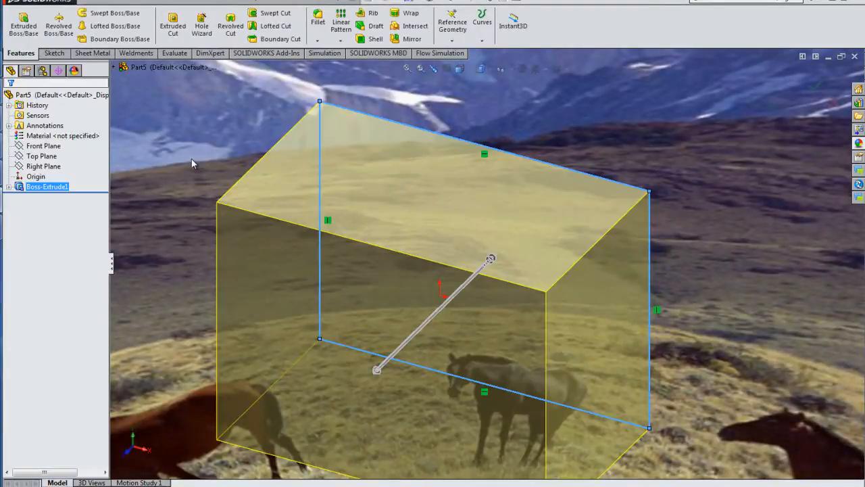
right_click(62, 135)
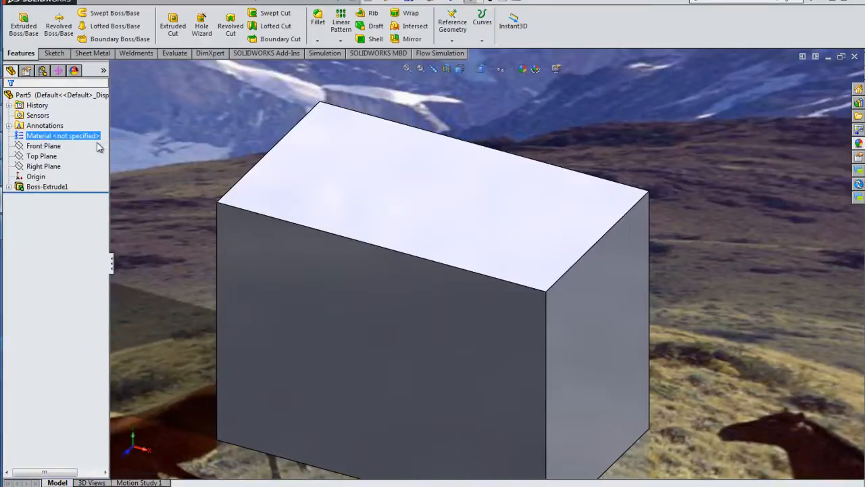
Assign Chrome Stainless Steel from the Steel materials to the block
double_click(62, 135)
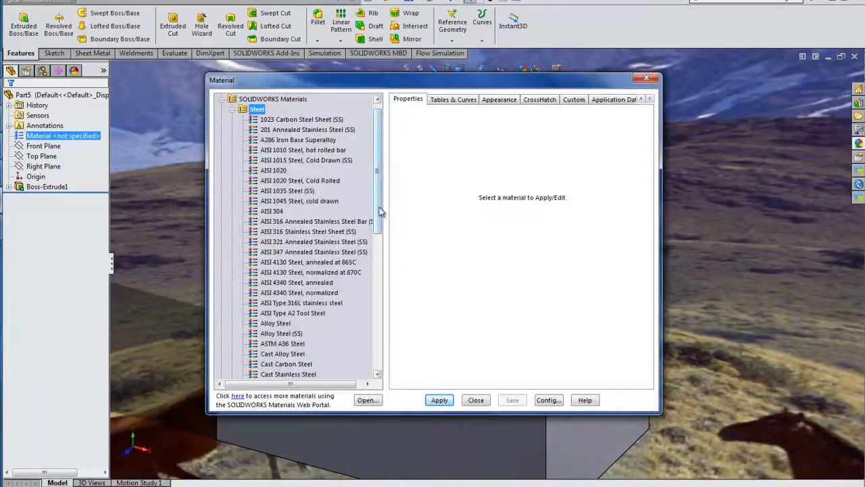
scroll(down, 3)
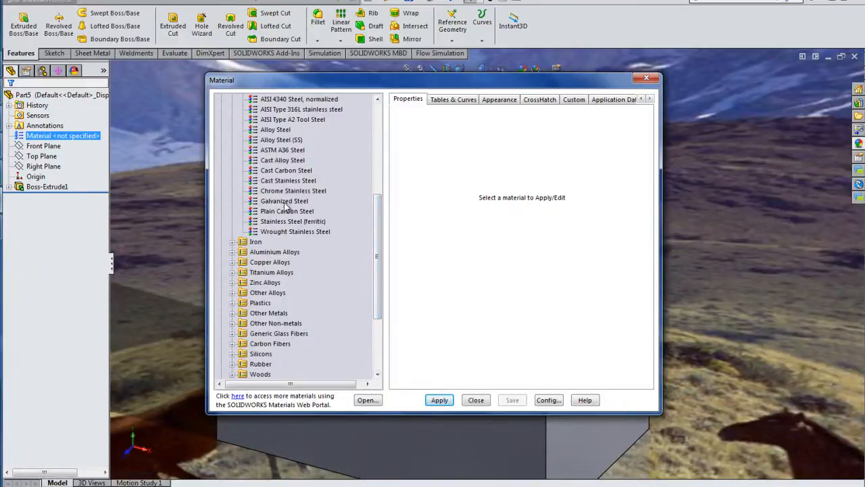
click(293, 190)
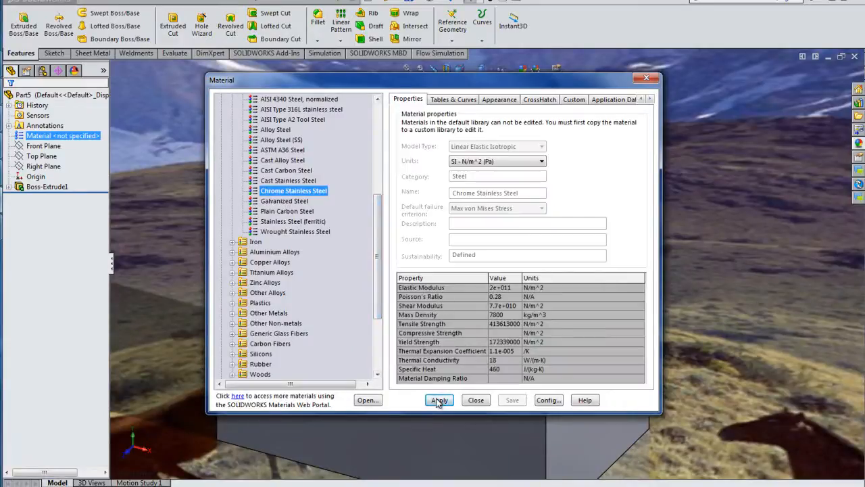
click(439, 400)
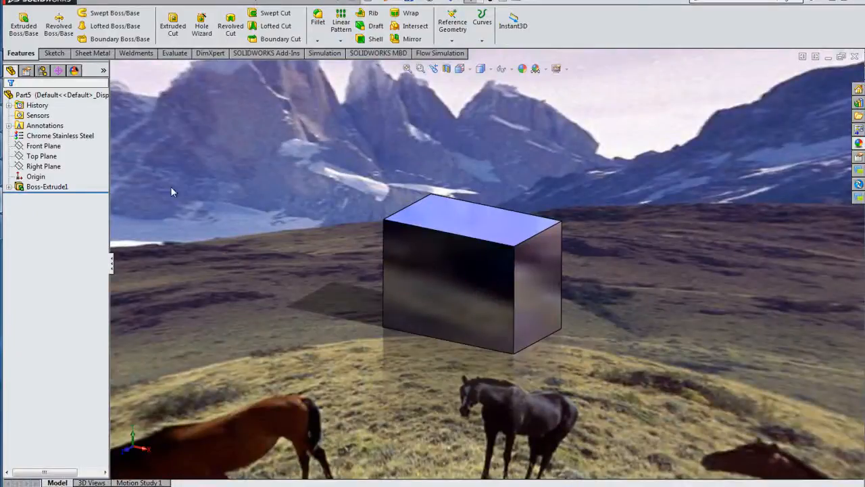
click(46, 186)
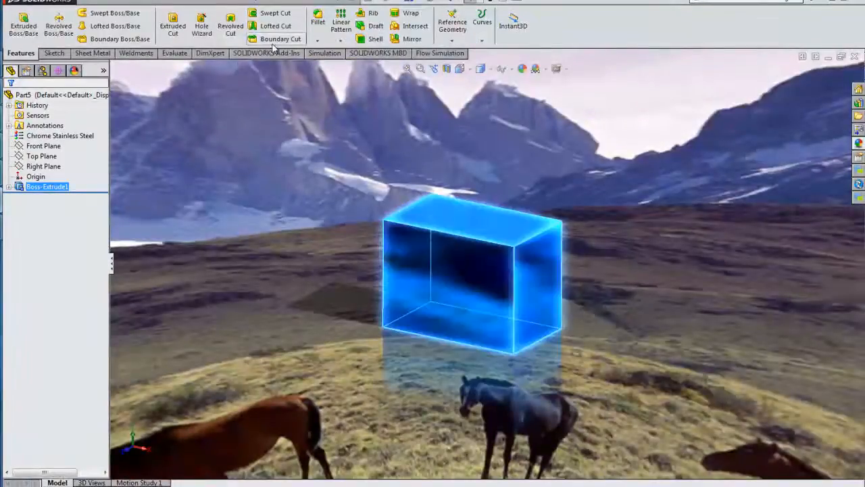
Add a 1.10 in Fillet1 to the block's edges and orbit to inspect the rounded corner
click(317, 23)
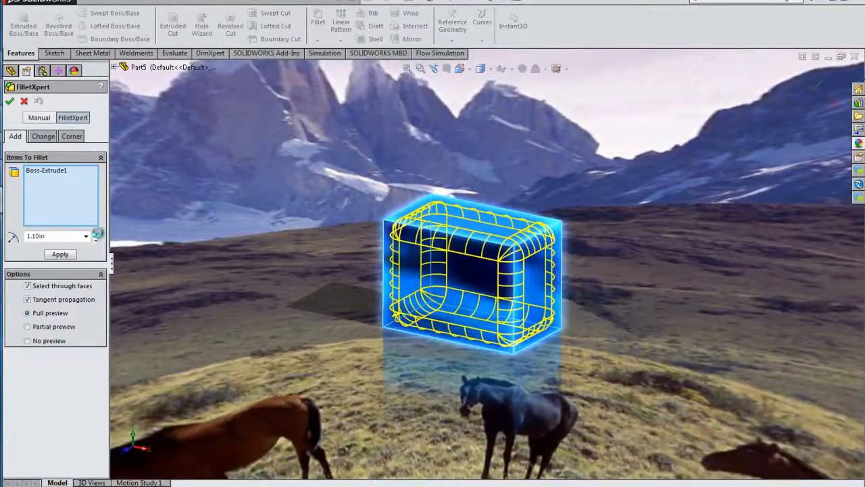
click(96, 232)
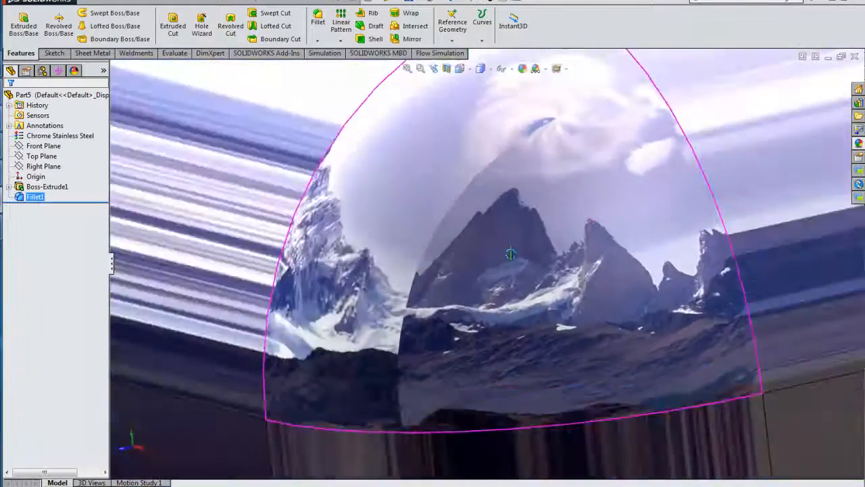
drag(510, 253, 541, 291)
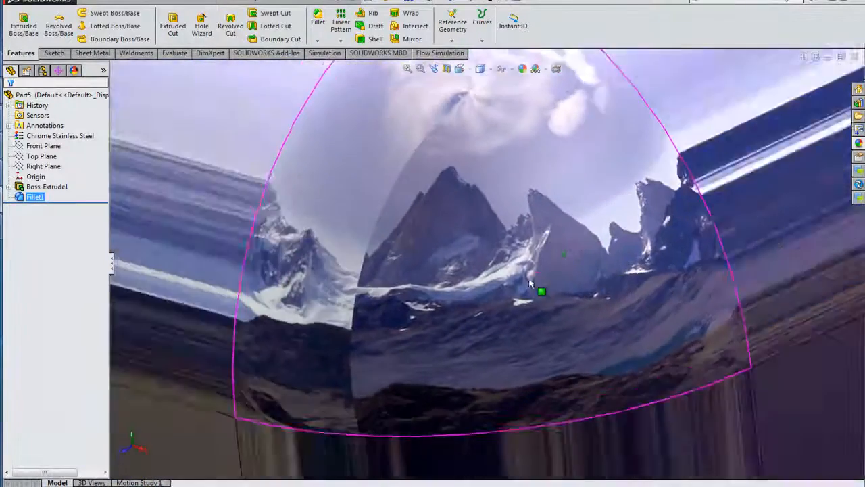